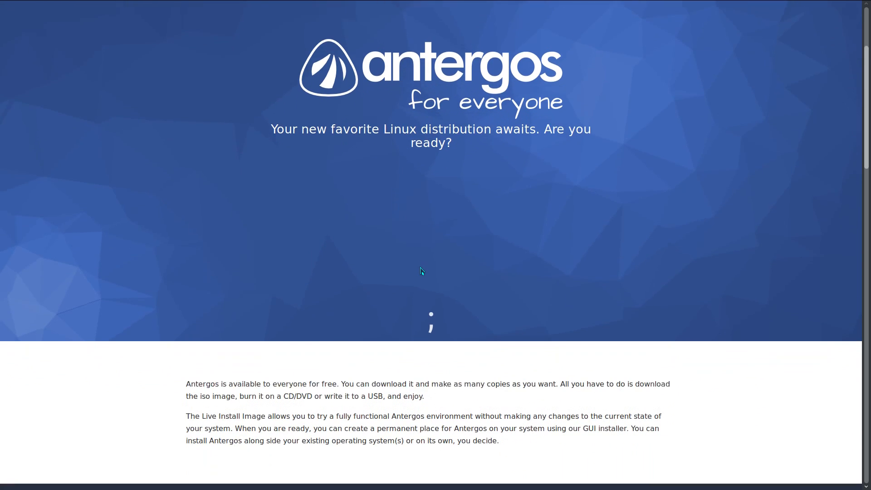
Scroll down the Antergos homepage to the Live and Minimal ISO download buttons.
scroll("down", 3)
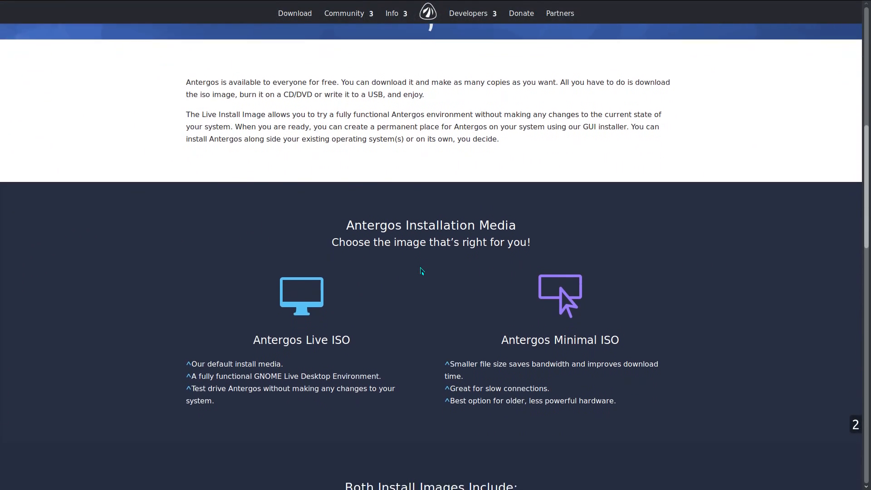
scroll("down", 3)
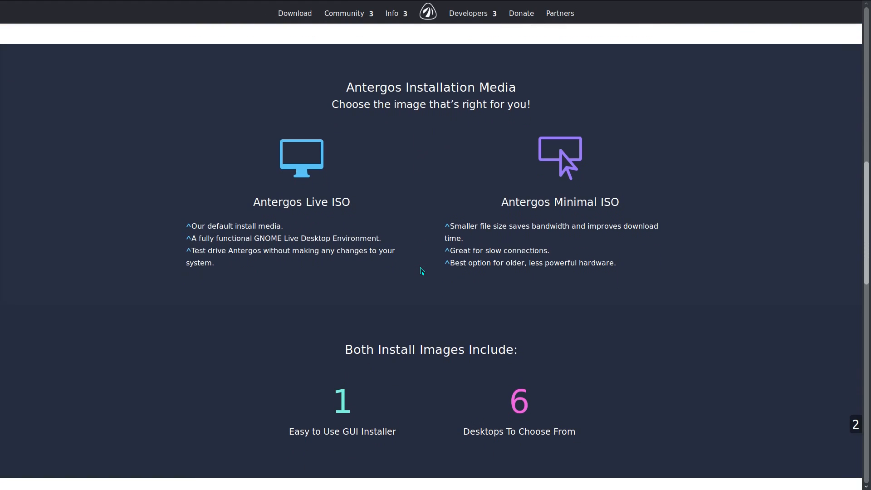
scroll("down", 3)
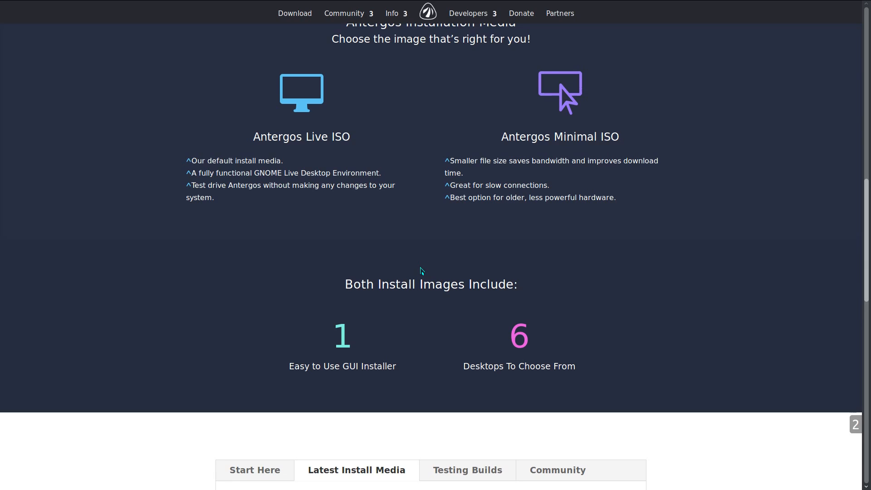
mouse_move(488, 332)
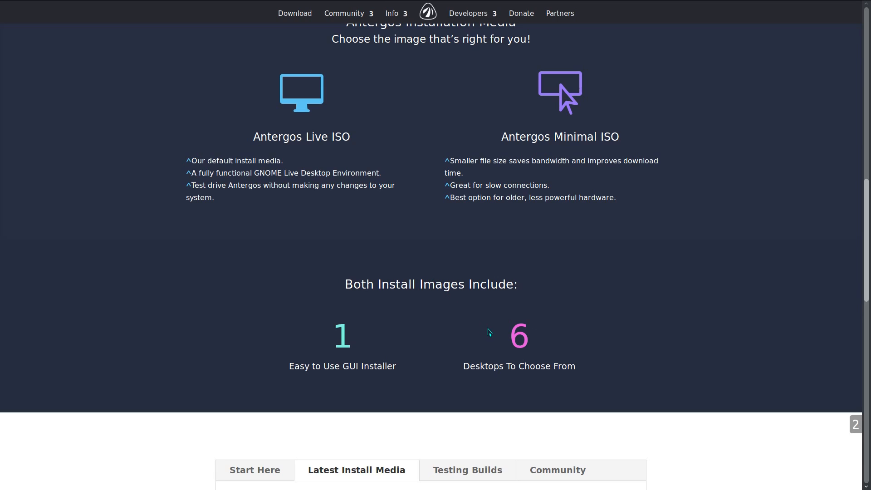
mouse_move(487, 338)
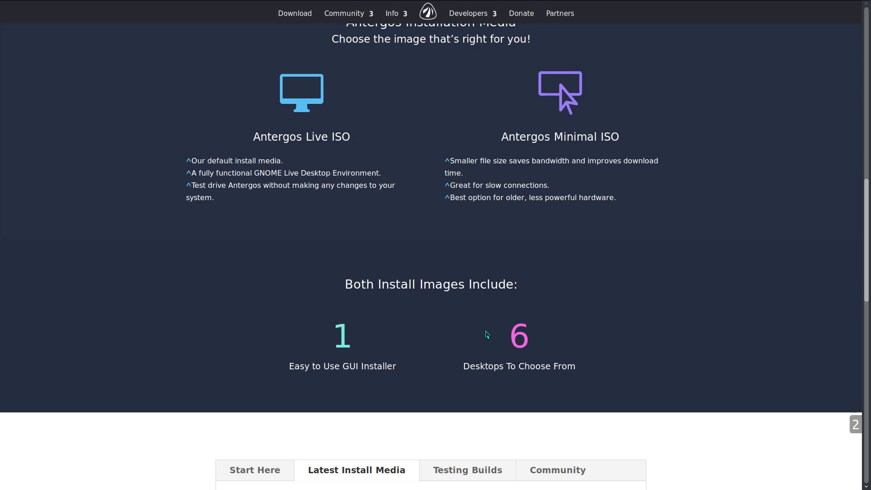
mouse_move(442, 257)
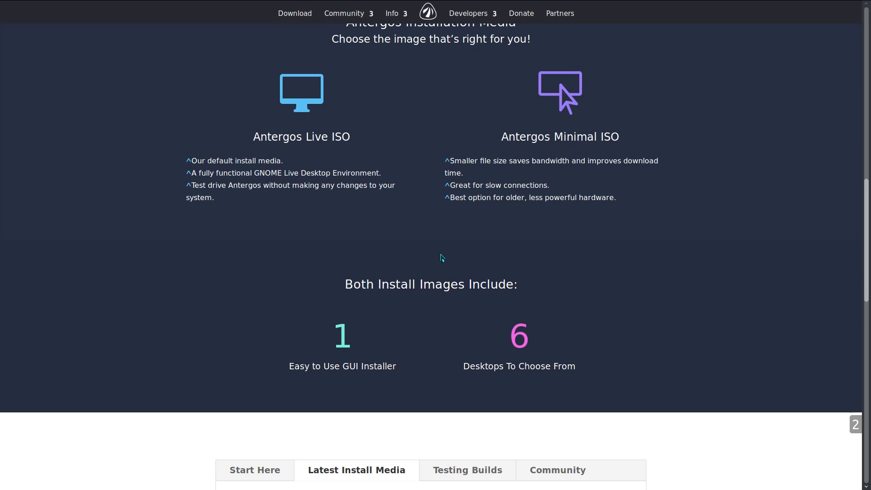
mouse_move(448, 263)
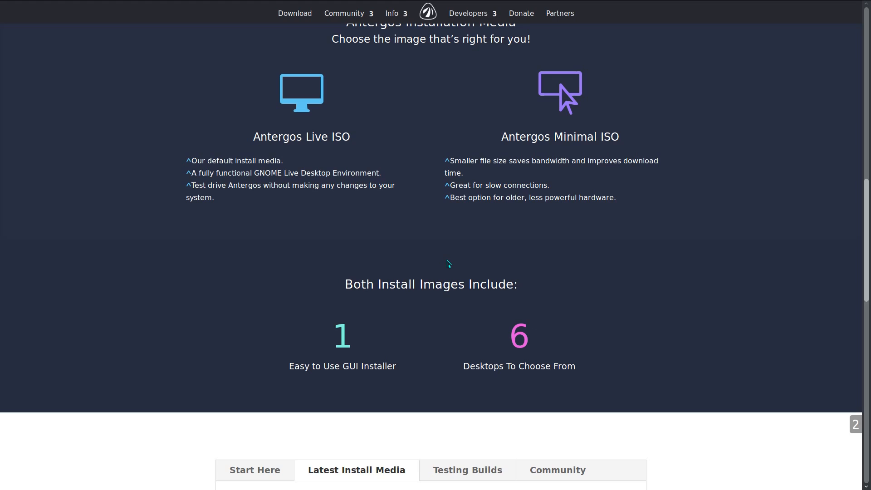
scroll("down", 3)
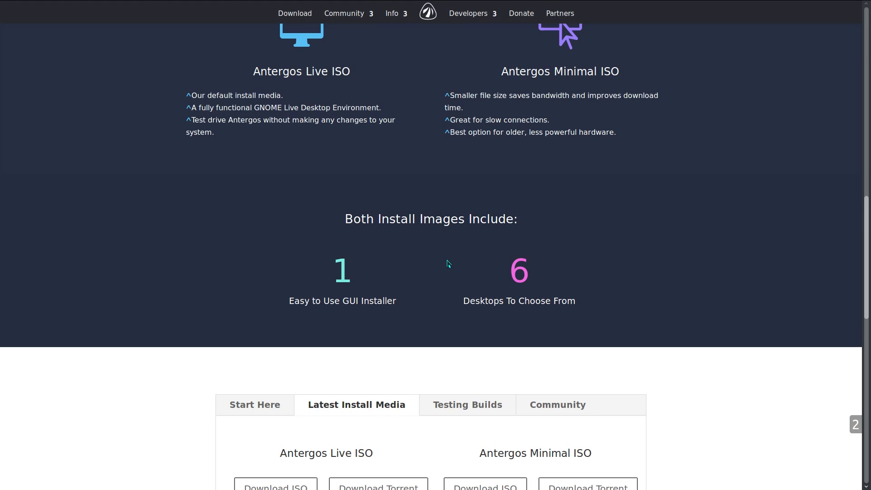
scroll("down", 3)
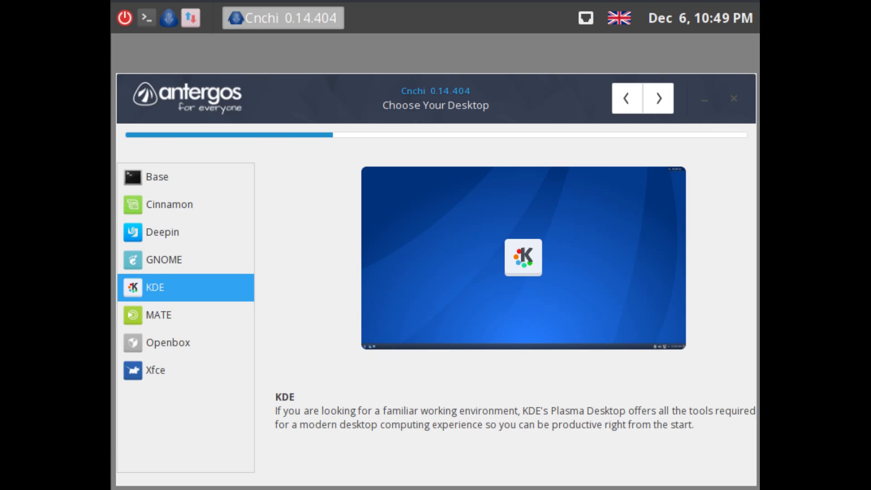
Select KDE on Cnchi's Choose Your Desktop page.
left_click(658, 98)
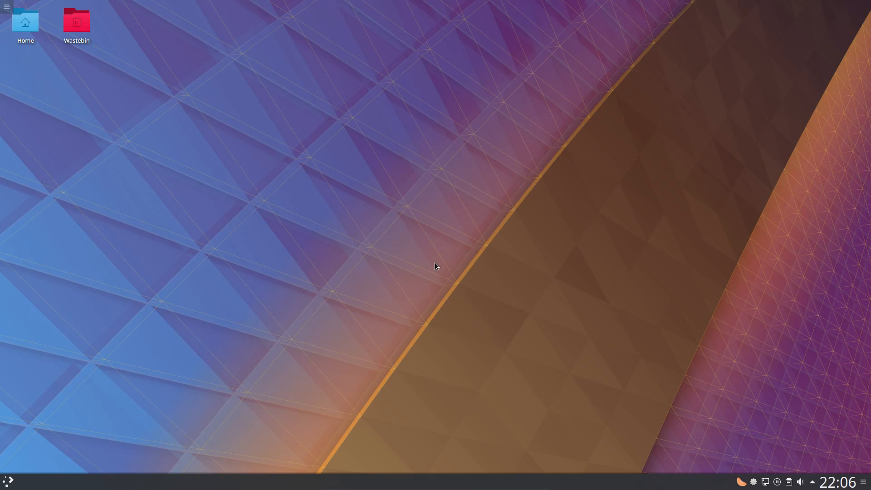
mouse_move(435, 254)
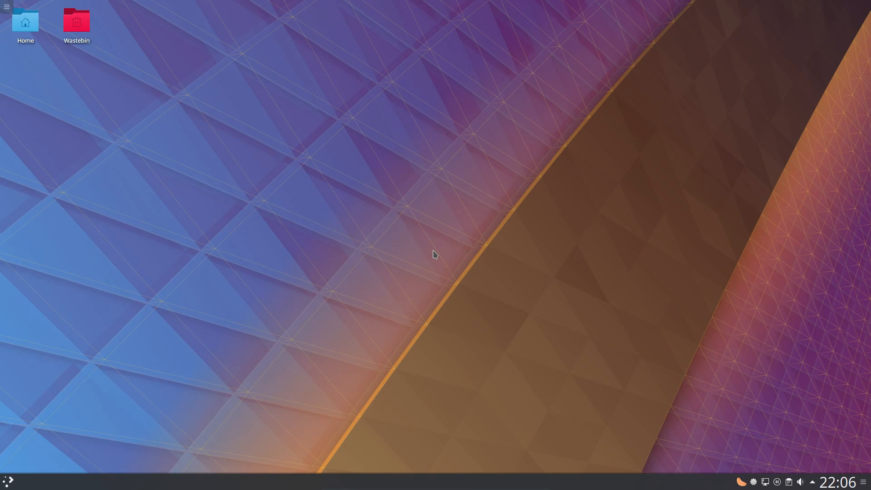
Open the full-screen Application Dashboard launcher.
left_click(7, 481)
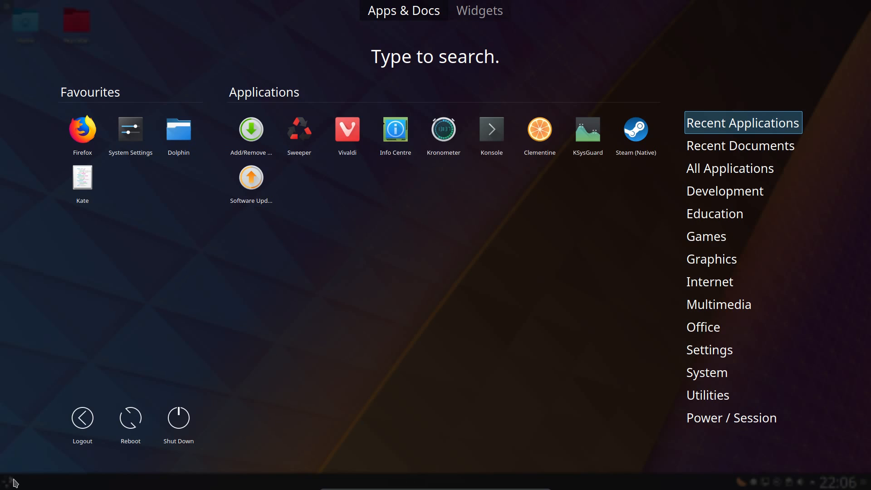
mouse_move(349, 239)
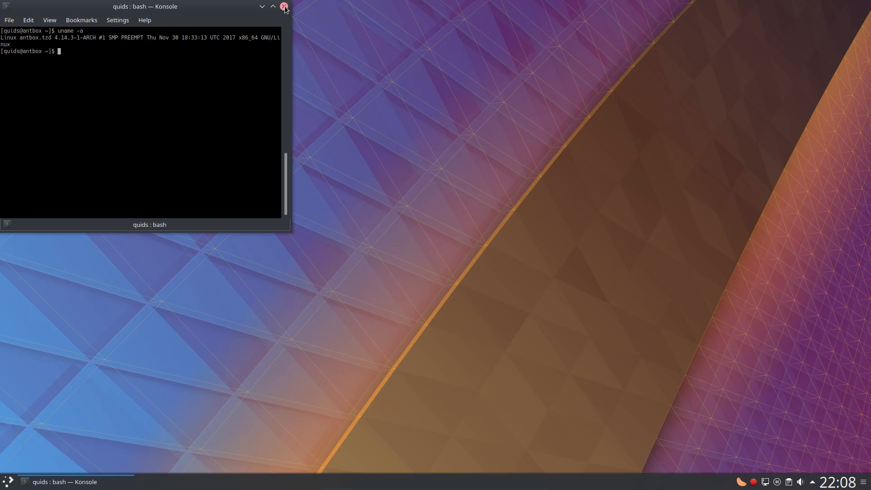
Close Konsole, review the 11 Pamac updates totalling 209.2 MB, then close the updates window.
left_click(285, 6)
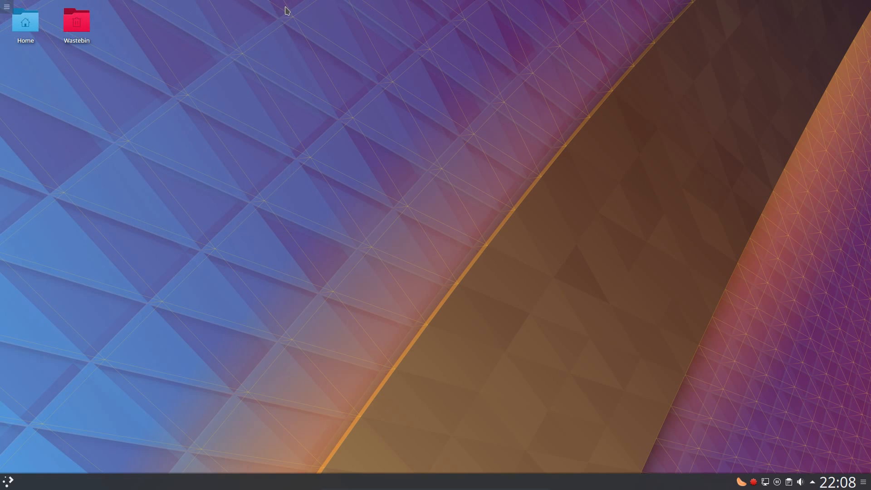
mouse_move(285, 13)
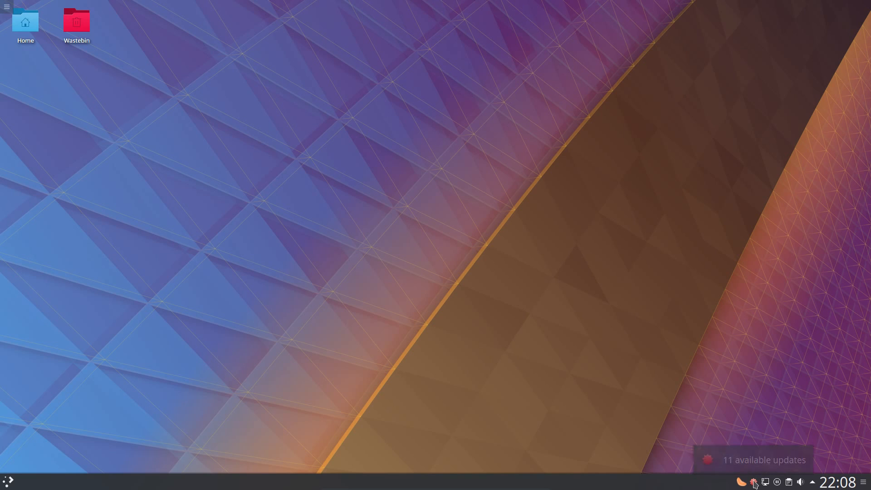
left_click(763, 459)
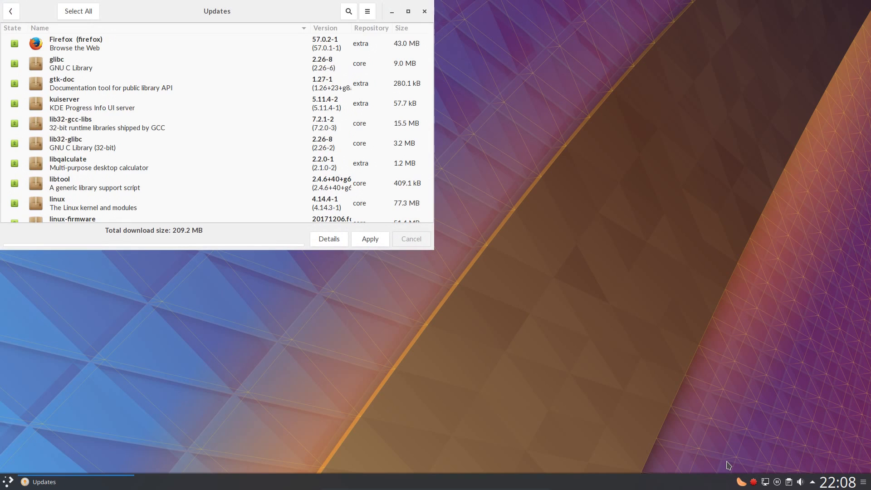
mouse_move(517, 278)
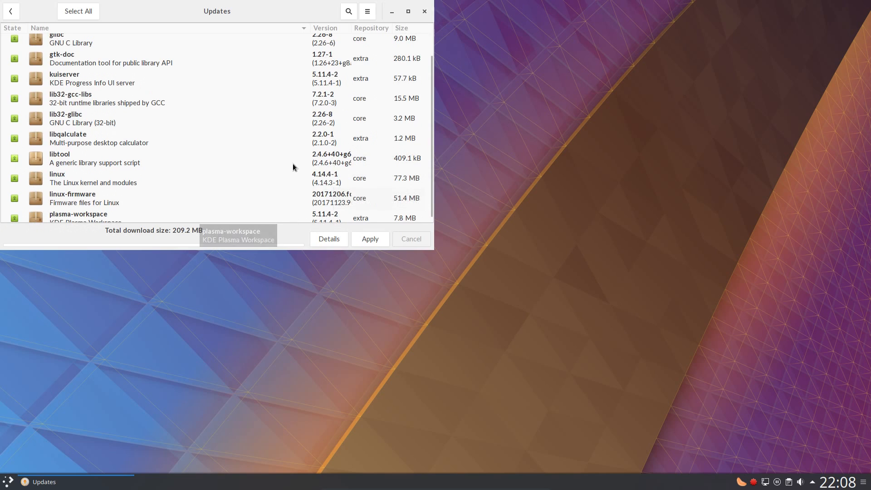
mouse_move(295, 178)
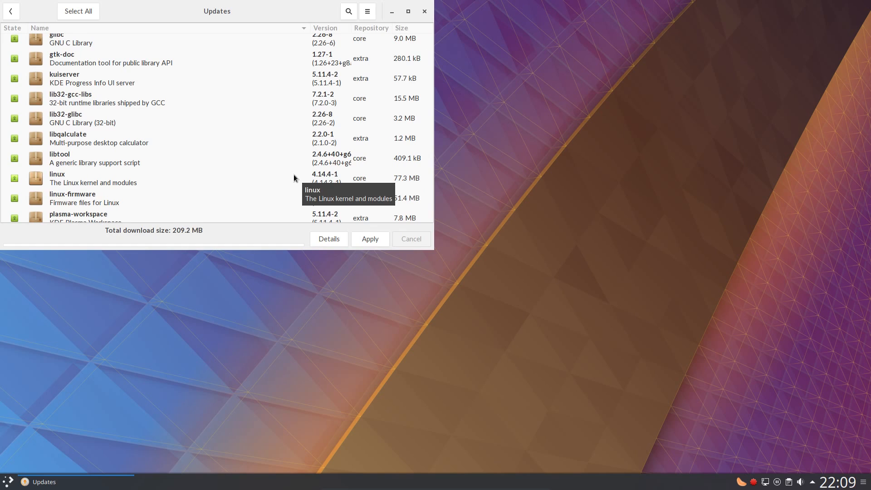
left_click(426, 10)
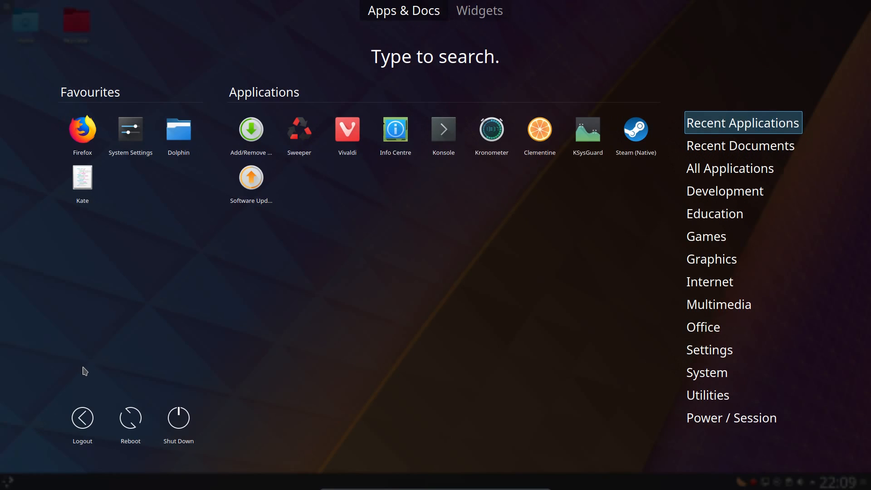
Launch Info Centre to view Antergos, Plasma 5.11.4 and kernel 4.14.3-1-ARCH, then close it.
left_click(395, 128)
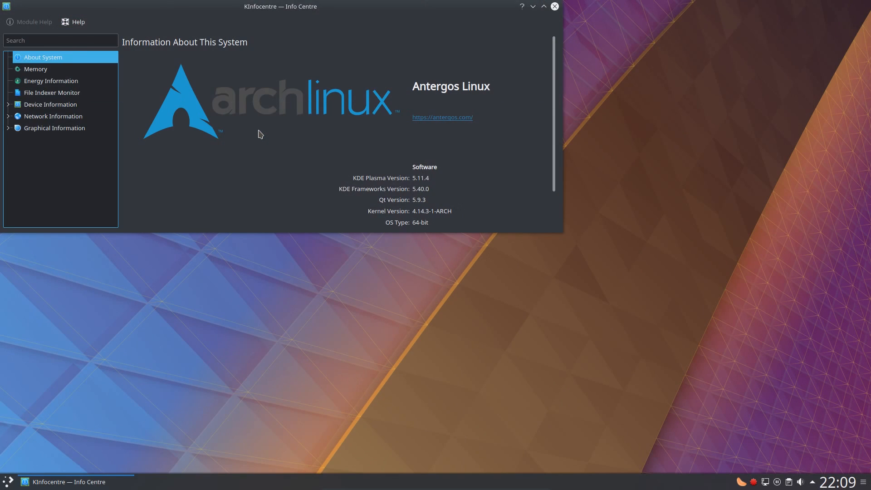
mouse_move(273, 138)
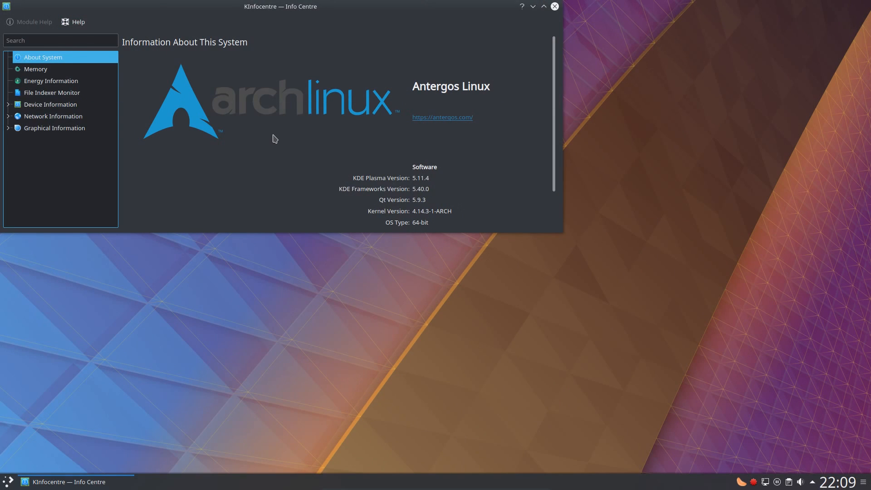
mouse_move(560, 17)
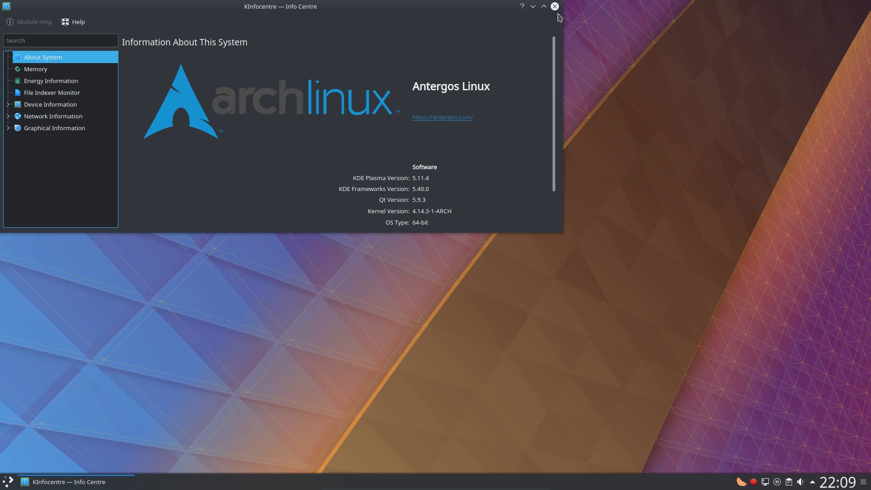
left_click(554, 5)
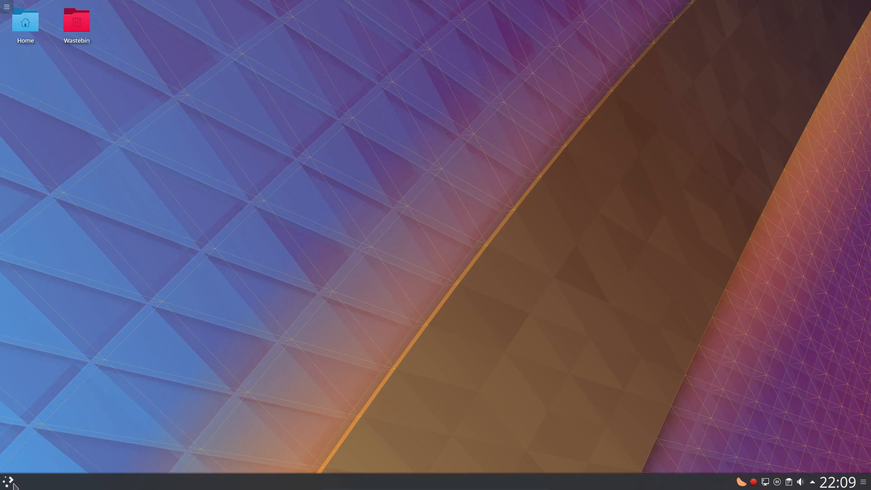
right_click(7, 480)
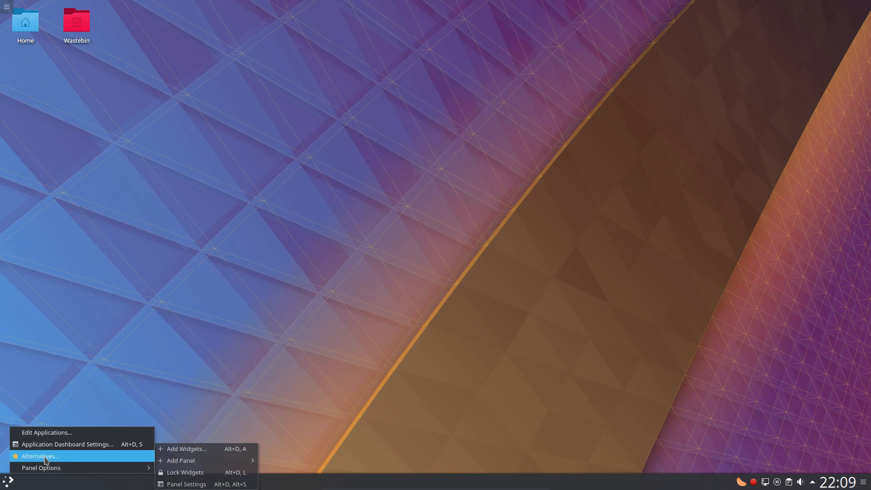
left_click(40, 456)
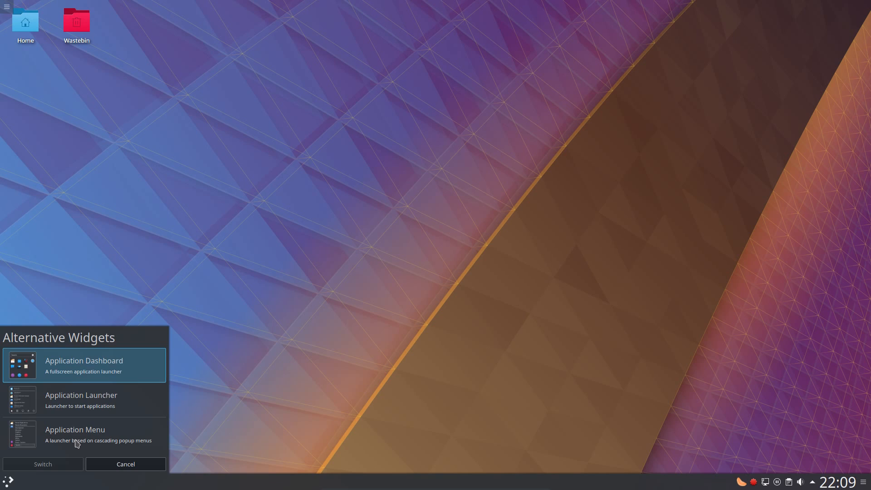
mouse_move(75, 420)
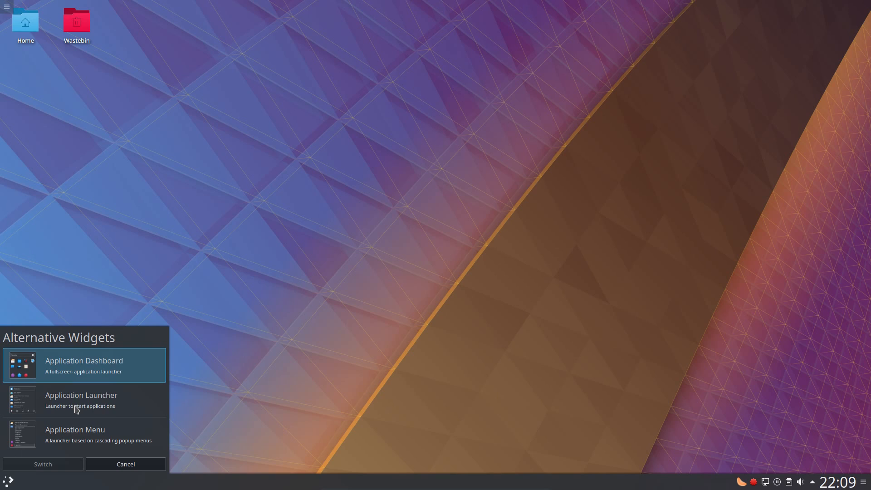
mouse_move(125, 464)
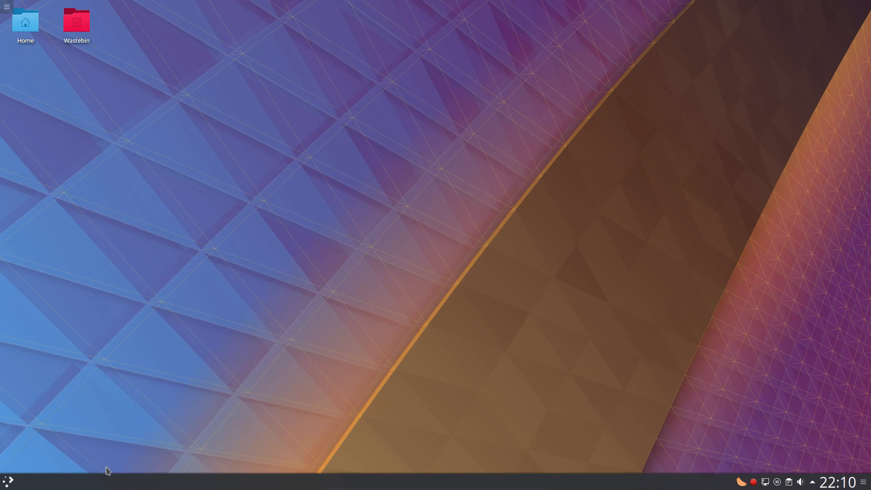
mouse_move(100, 463)
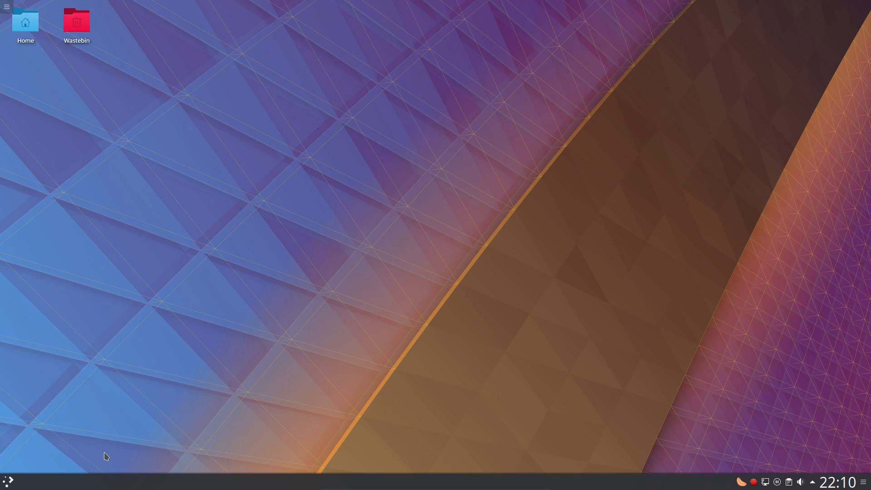
Open the Application Dashboard and view Recent Documents, All Applications and Education.
left_click(8, 481)
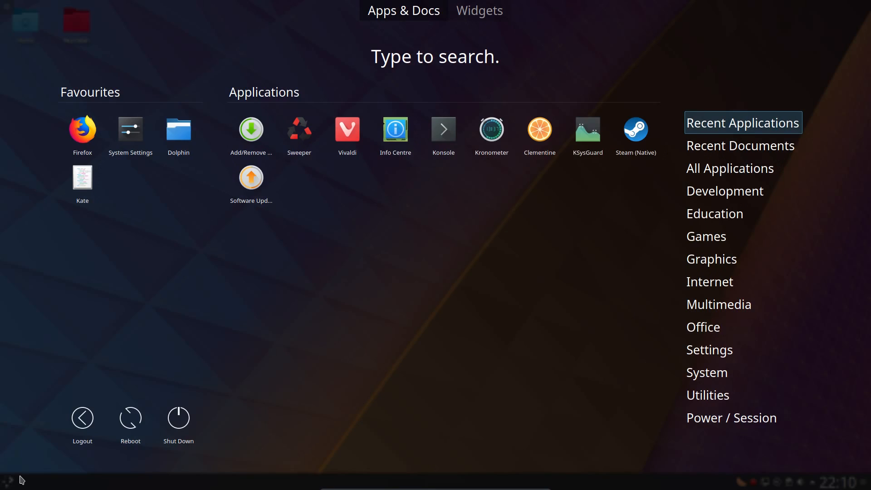
left_click(740, 146)
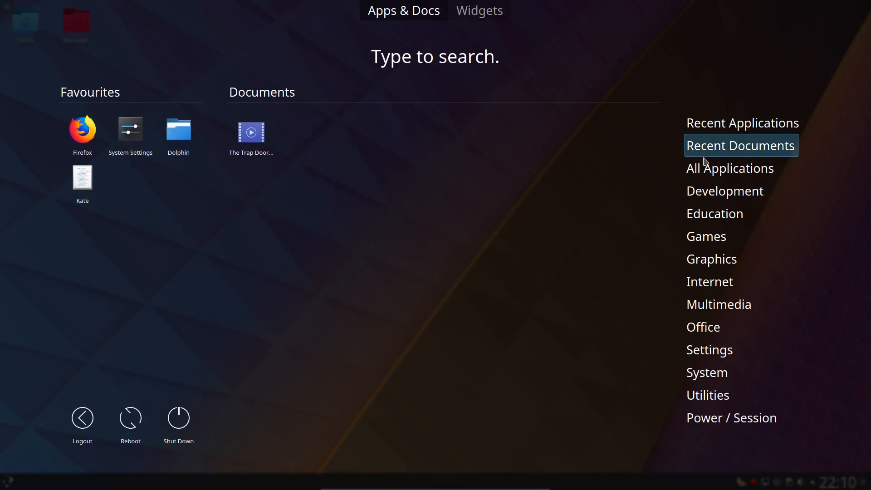
left_click(731, 168)
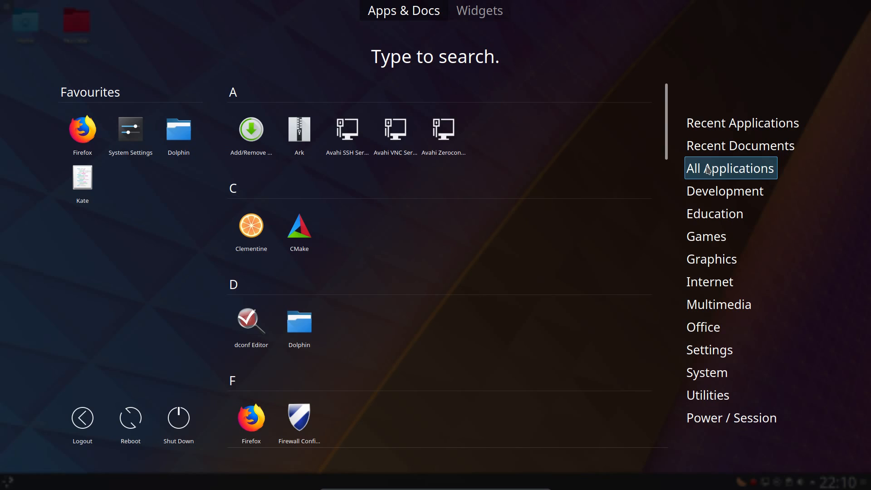
mouse_move(710, 181)
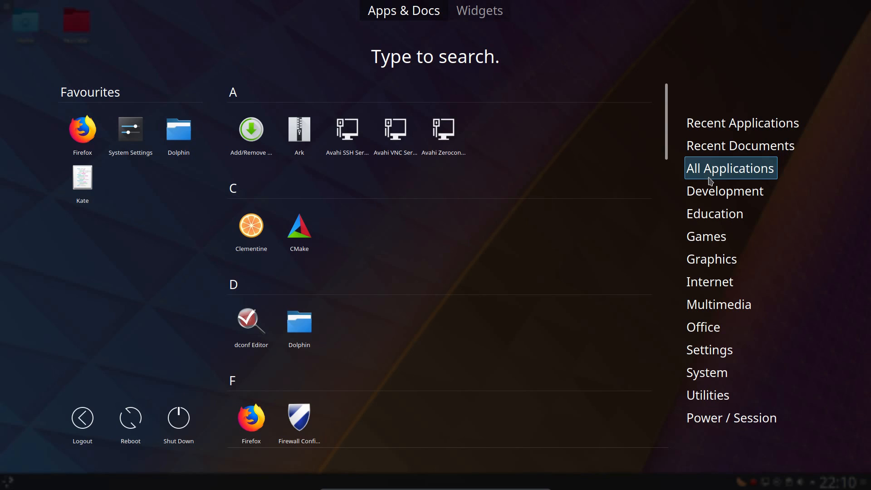
left_click(725, 191)
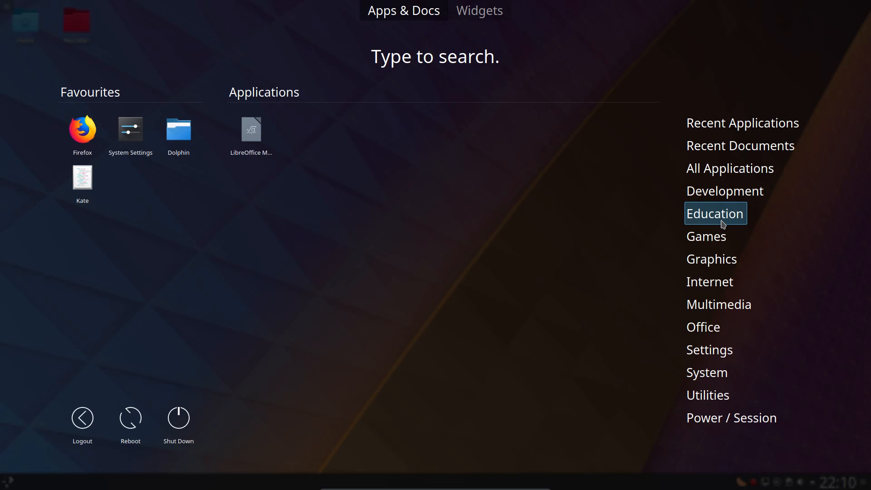
Browse the Internet, Office and Settings categories, then launch the Firewall configuration tool.
left_click(707, 236)
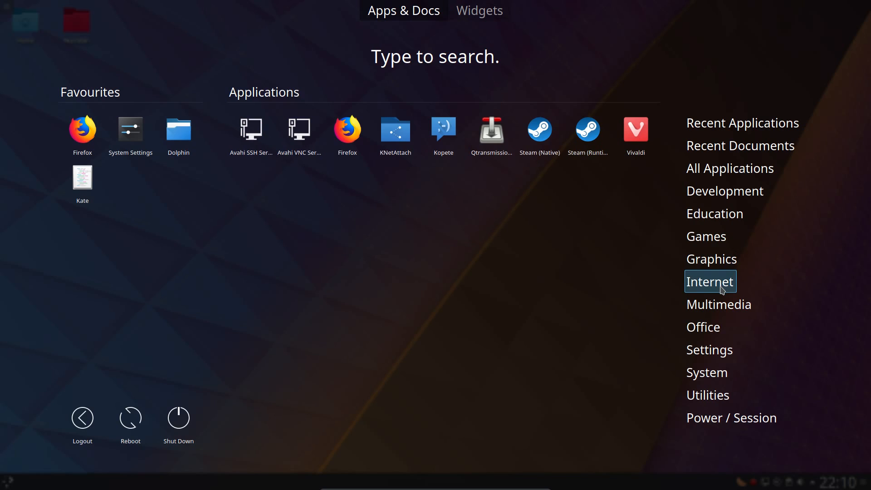
left_click(704, 327)
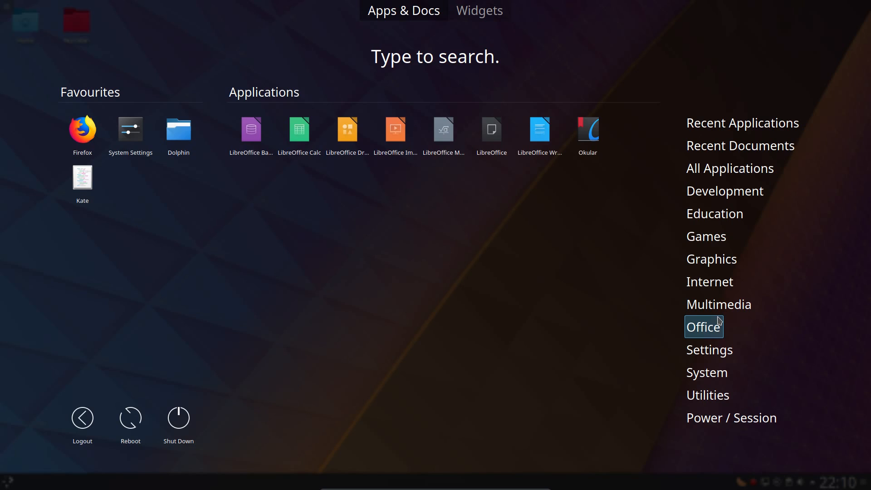
mouse_move(716, 334)
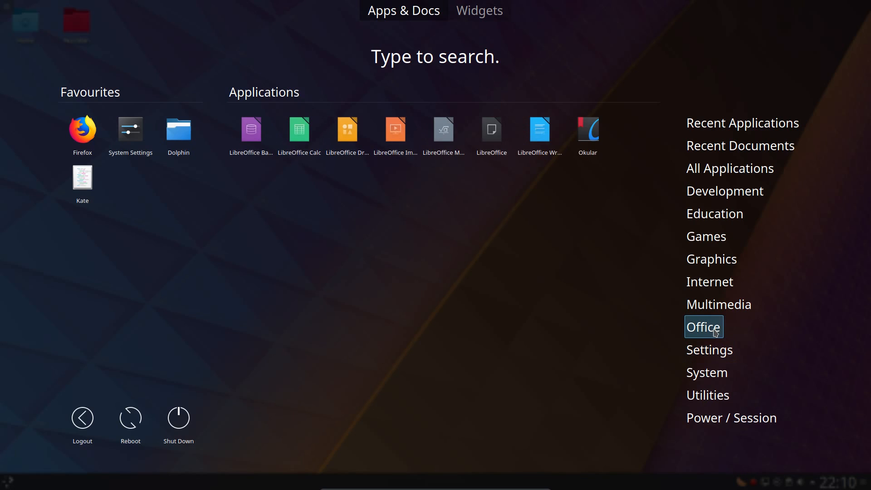
left_click(710, 349)
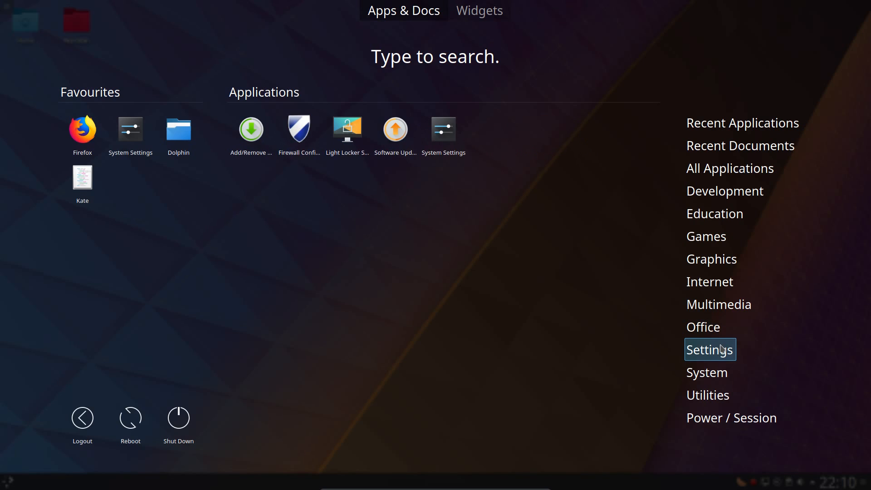
mouse_move(351, 297)
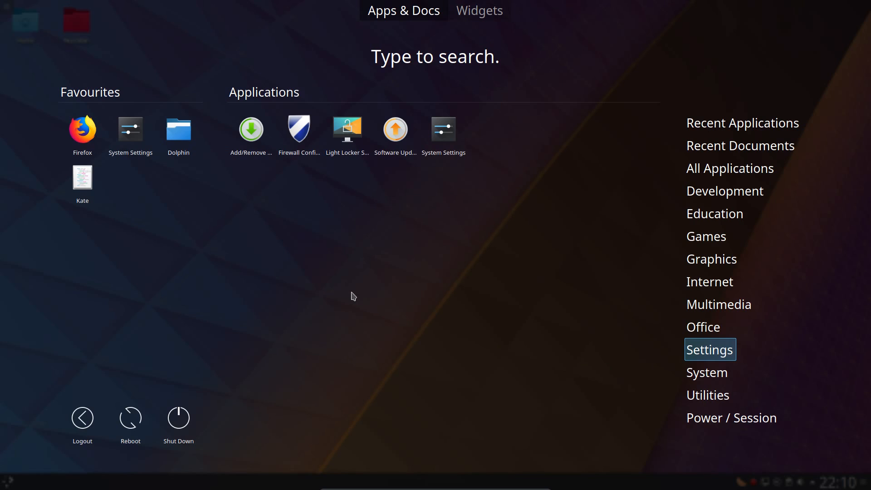
mouse_move(356, 294)
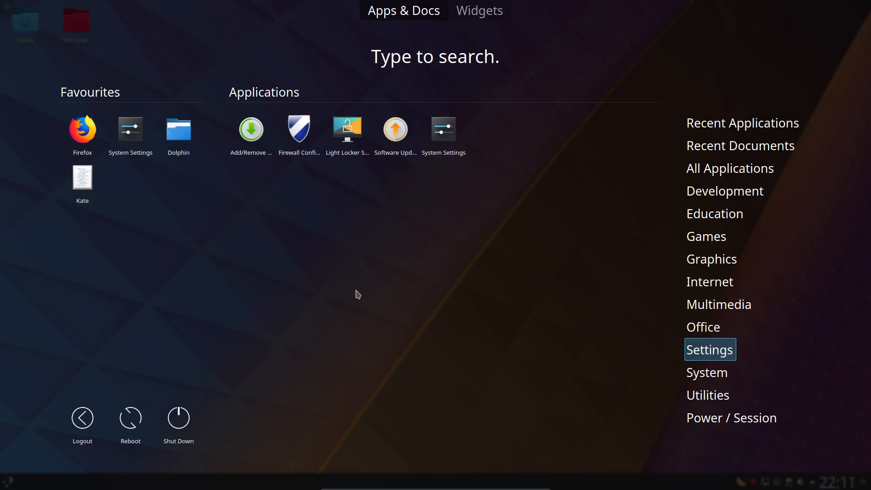
left_click(299, 129)
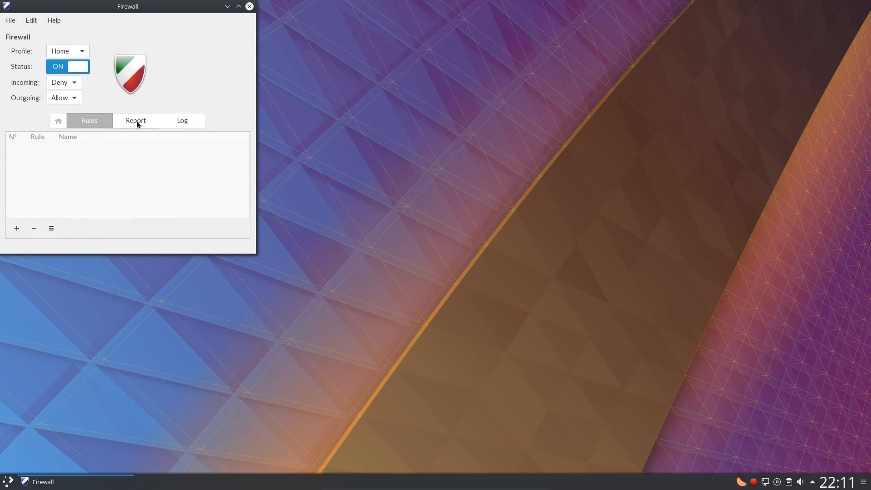
View the gufw Report of listening ports and applications, then return to the Rules list.
left_click(136, 121)
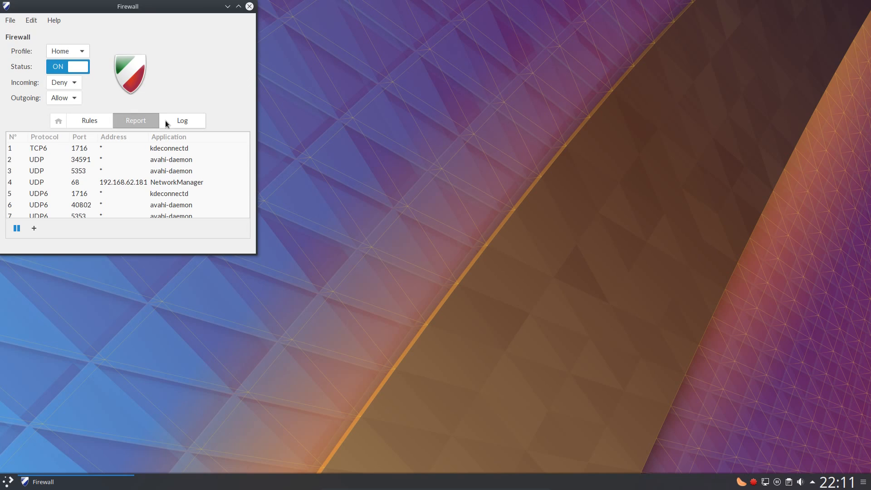
left_click(89, 121)
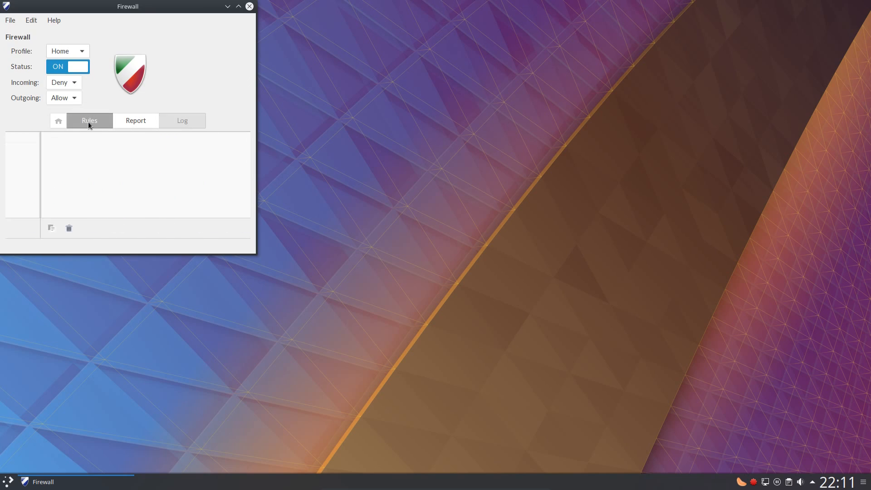
left_click(89, 120)
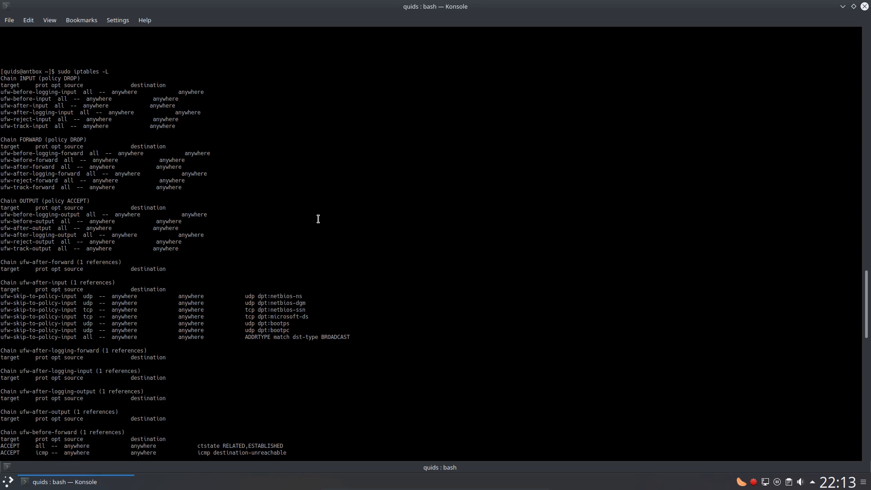
mouse_move(319, 219)
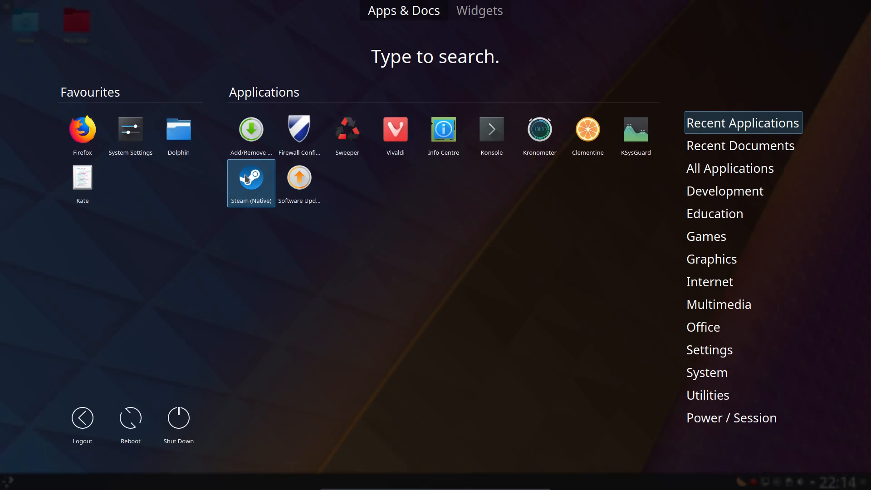
mouse_move(251, 129)
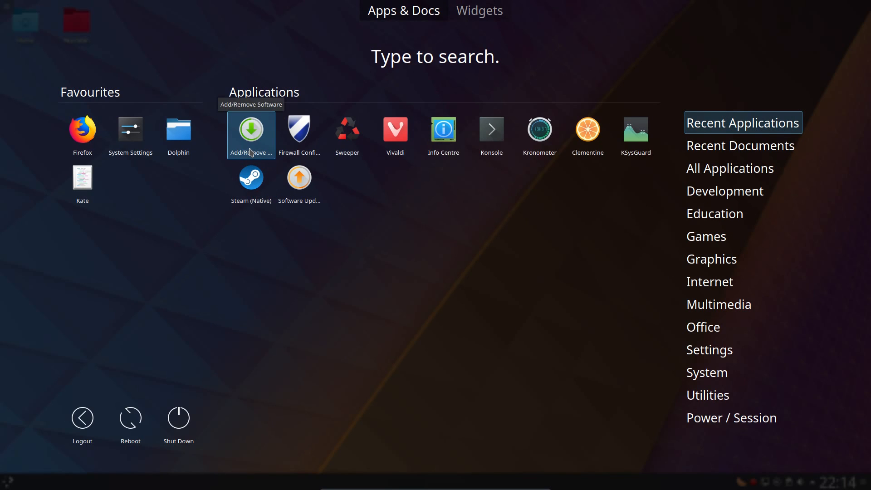
Launch Add/Remove Software and view, then close, its About information.
left_click(250, 129)
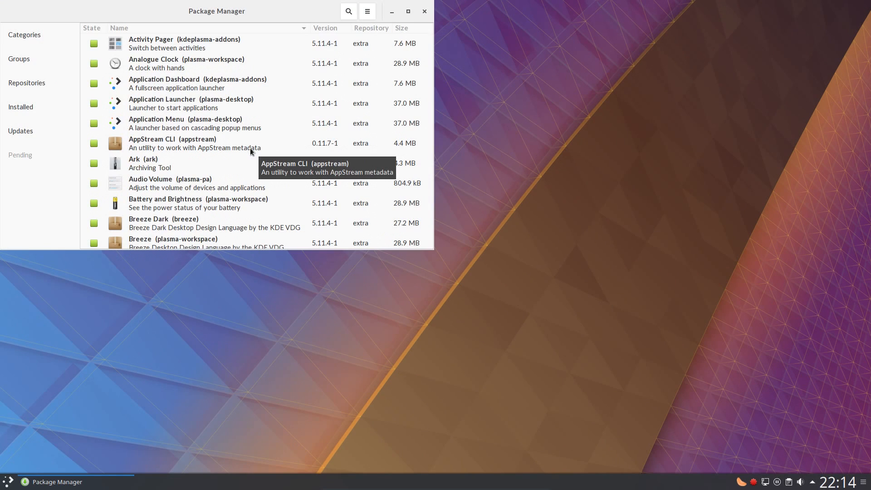
left_click(367, 11)
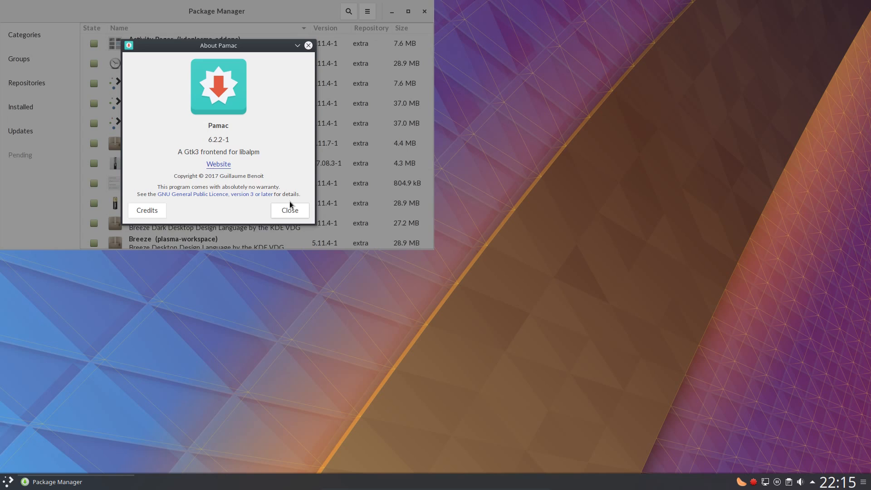
left_click(290, 210)
type("nvidia")
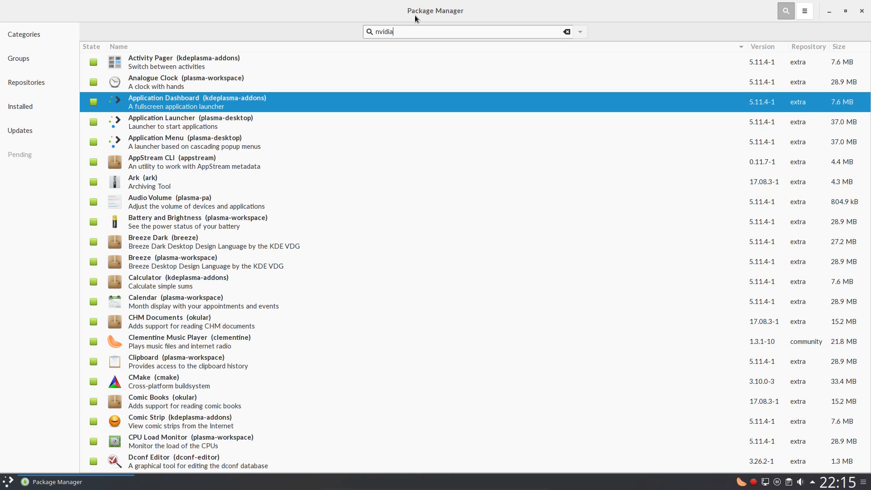
Search for nvidia packages and dismiss the nvidia package's action menu without installing.
left_click(786, 10)
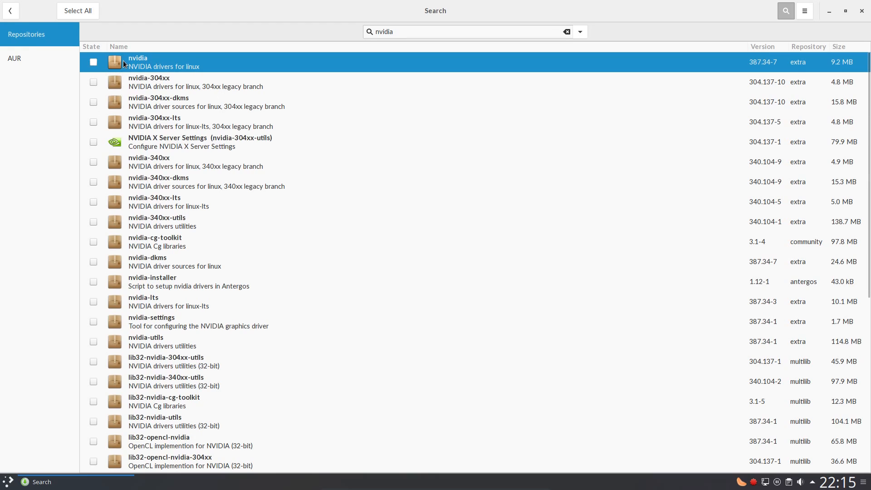
right_click(161, 62)
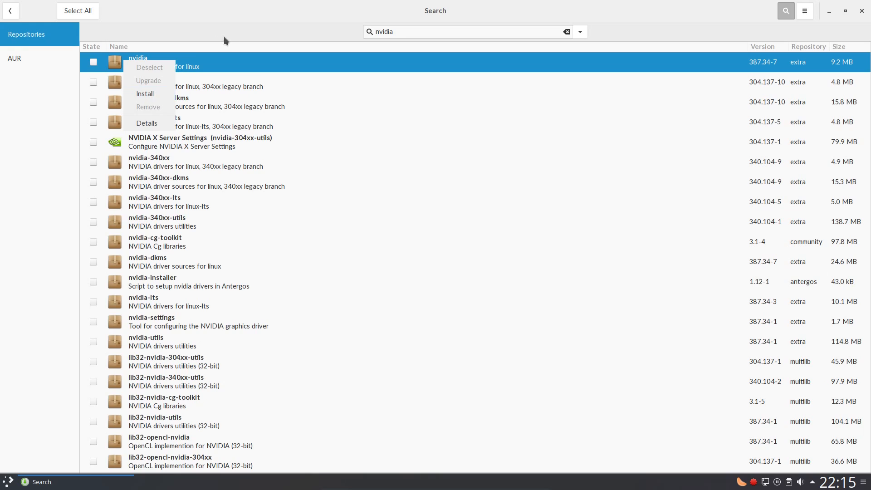
left_click(467, 31)
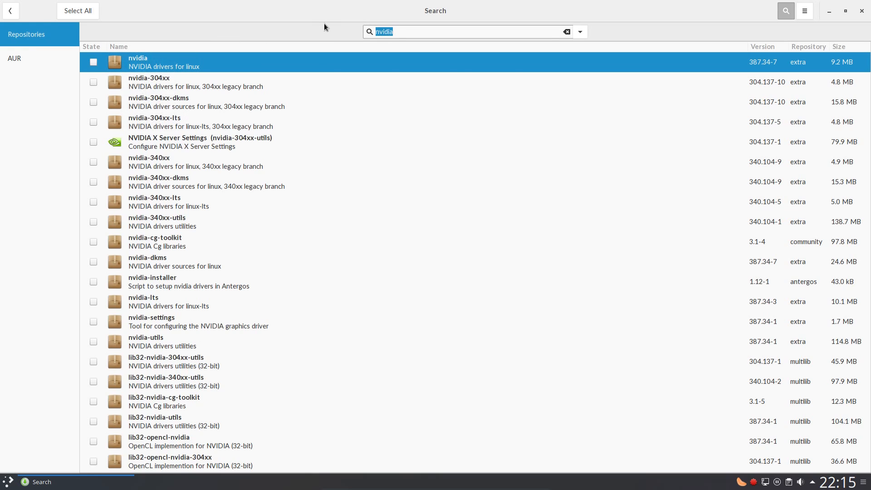
Search Pamac for gstreamer packages.
type("gstreamer")
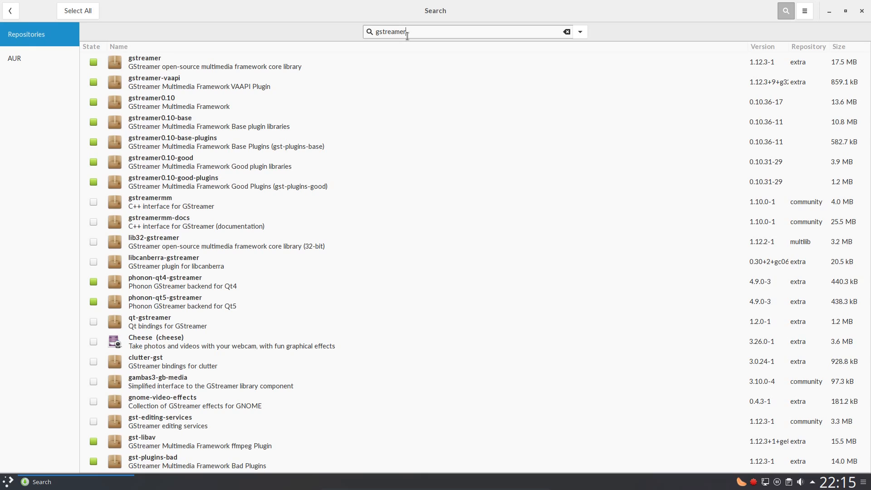
mouse_move(396, 55)
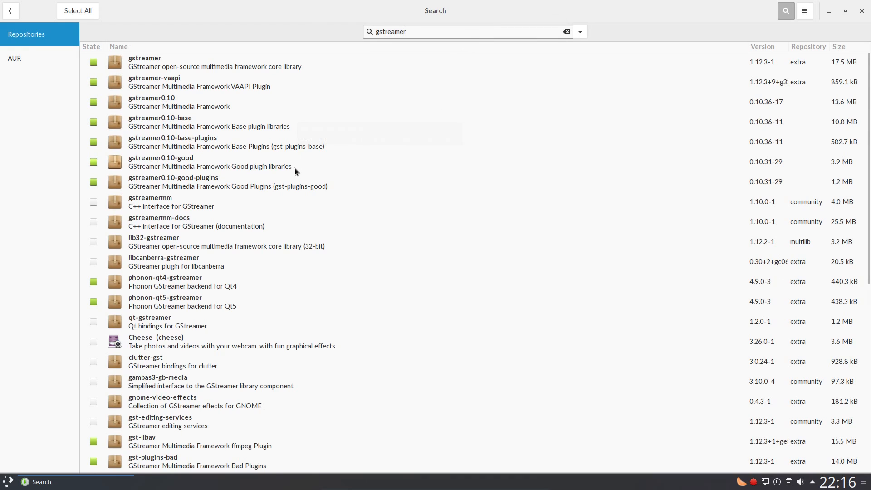
mouse_move(286, 186)
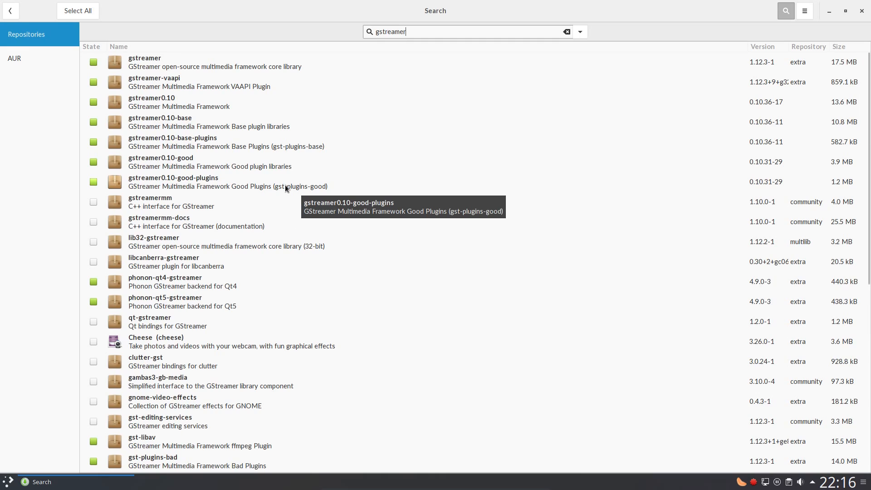
mouse_move(281, 191)
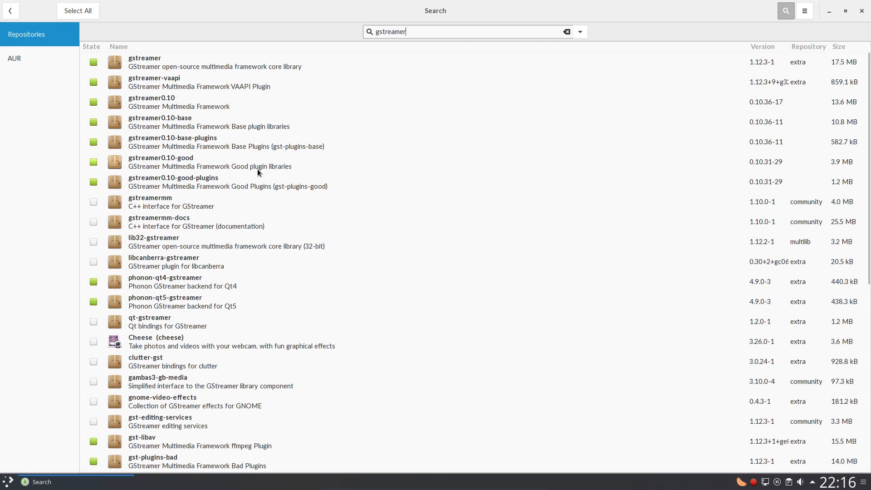
mouse_move(255, 163)
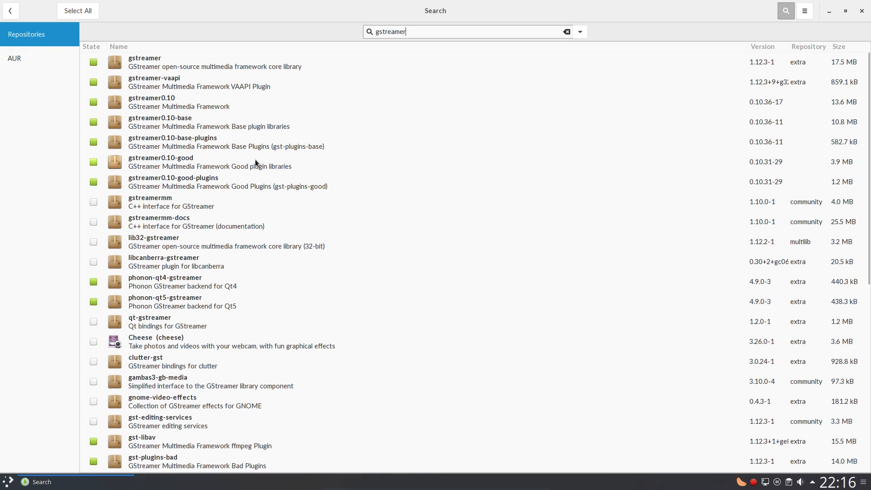
mouse_move(257, 163)
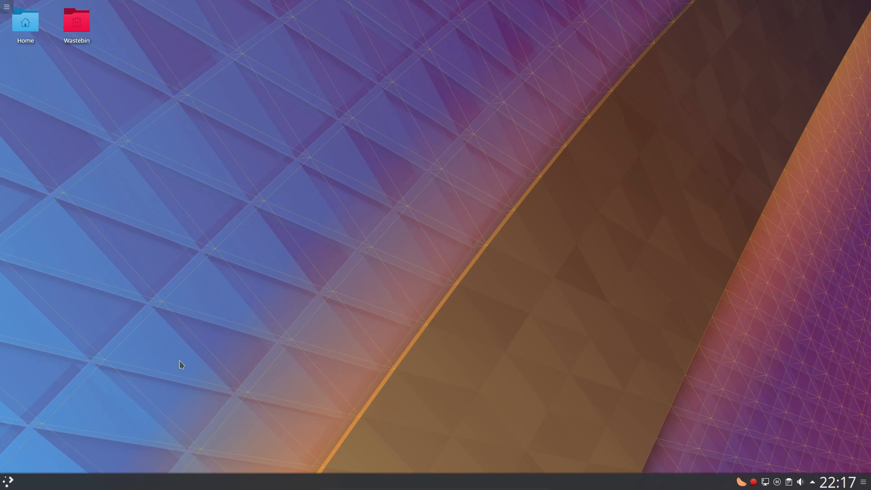
left_click(7, 481)
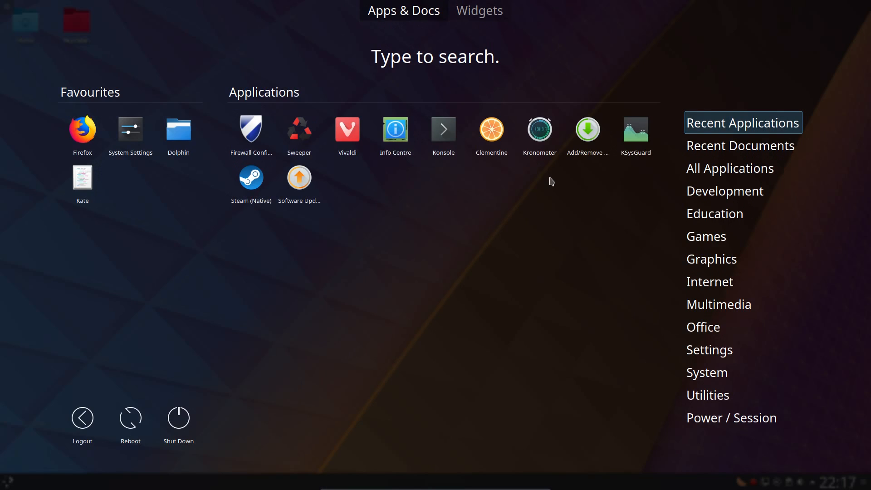
left_click(539, 128)
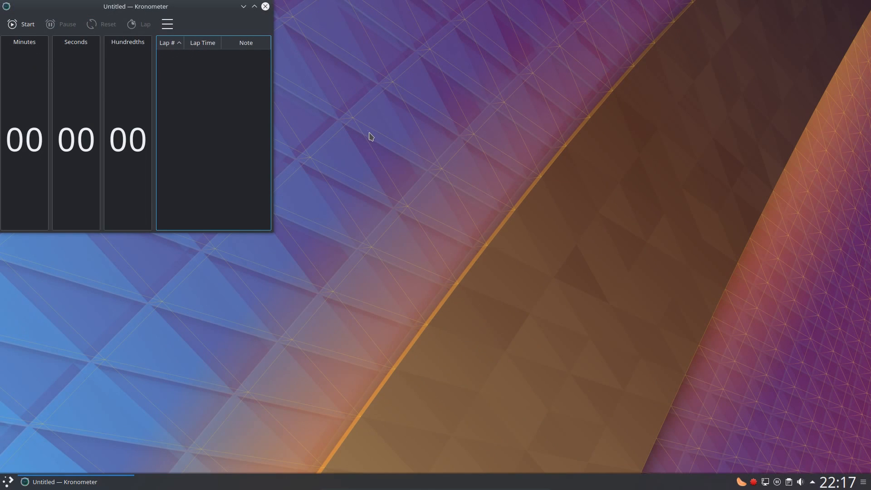
mouse_move(265, 7)
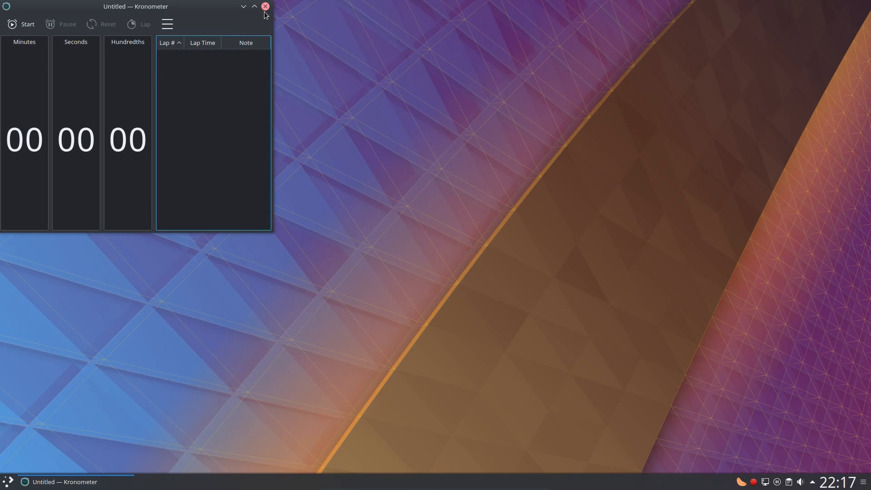
left_click(265, 6)
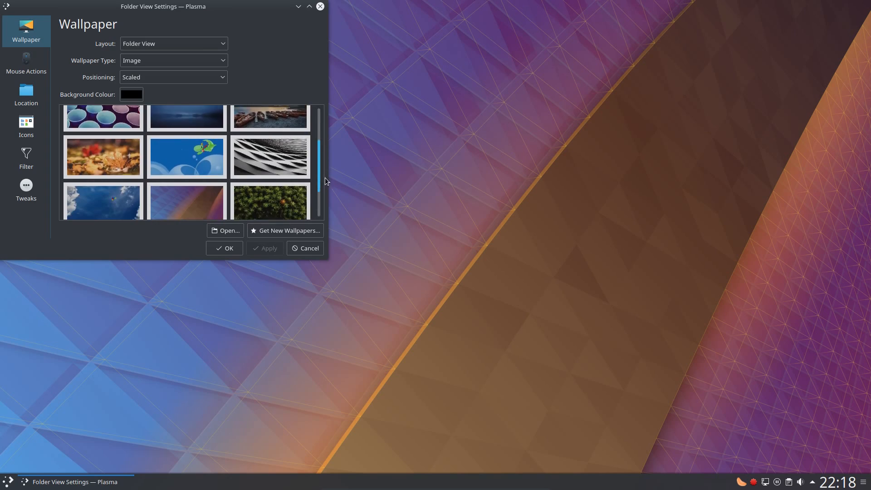
scroll("down", 3)
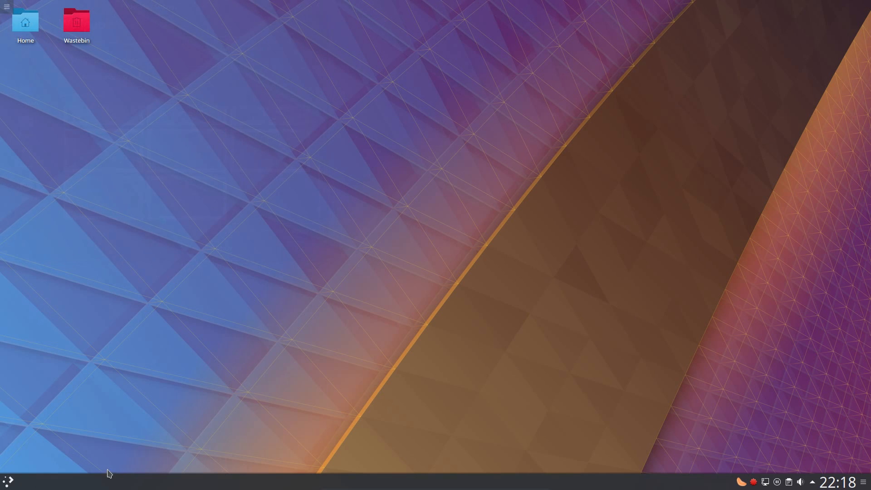
left_click(7, 481)
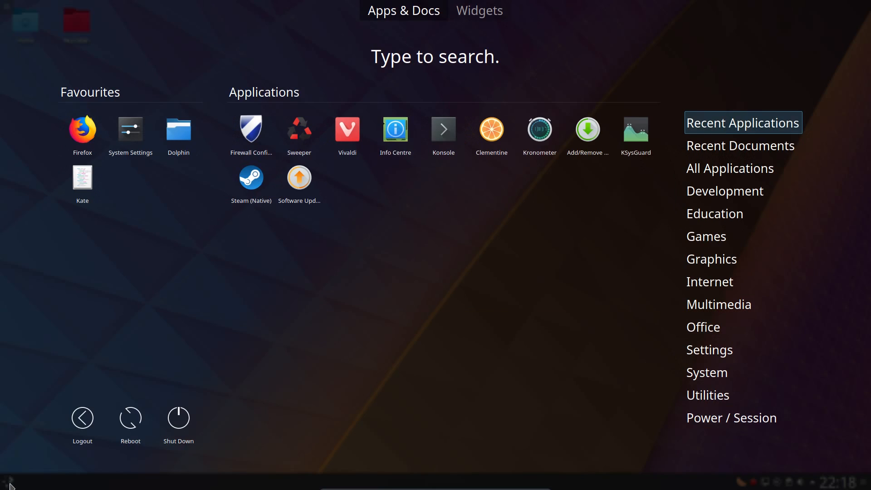
mouse_move(347, 134)
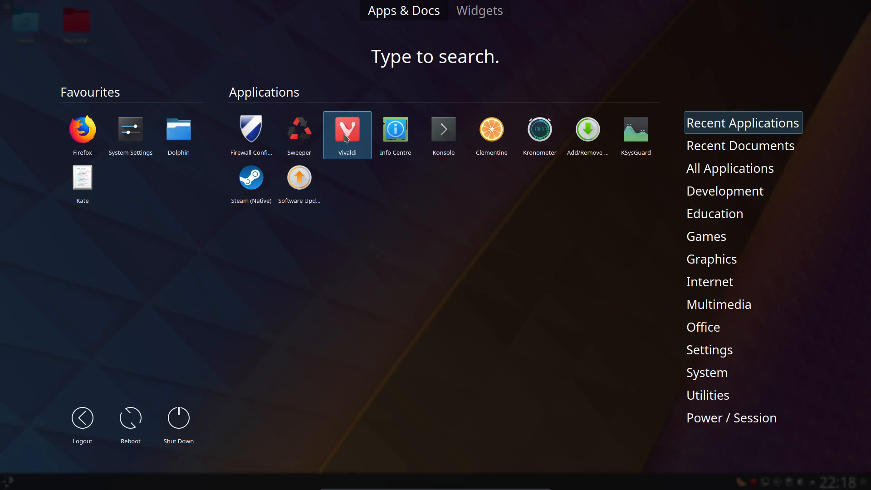
left_click(347, 136)
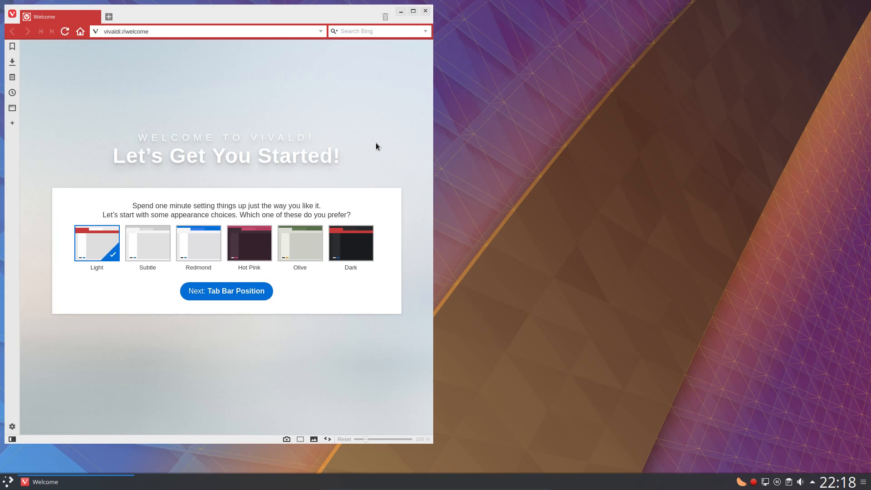
mouse_move(373, 83)
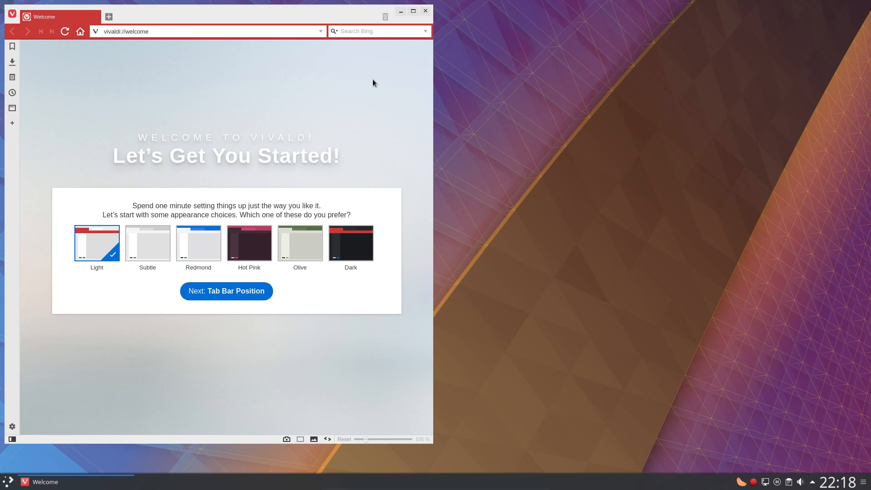
left_click(399, 10)
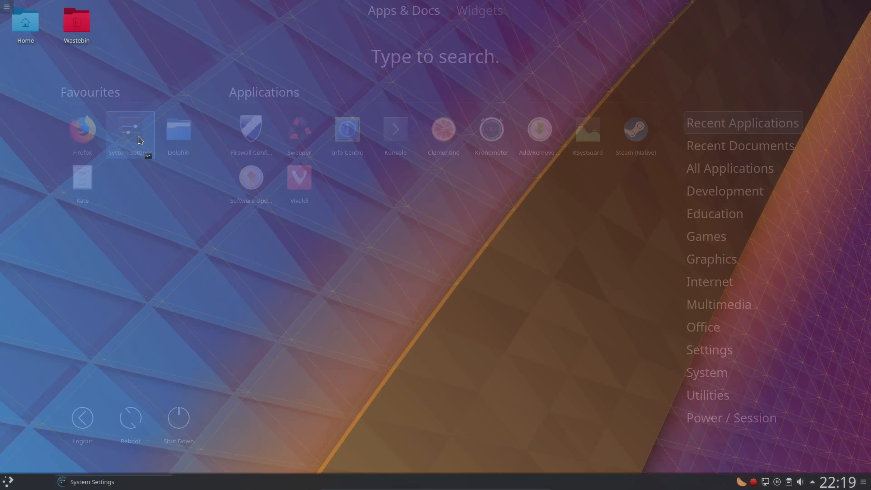
left_click(130, 129)
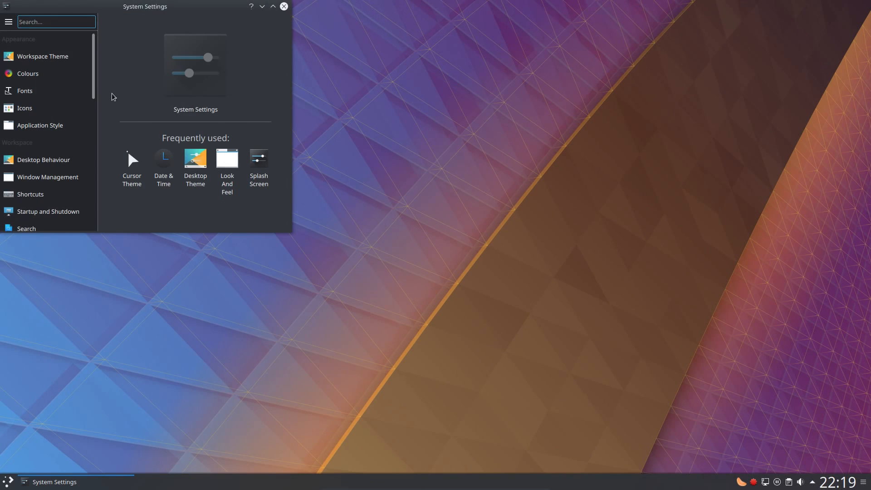
left_click(226, 157)
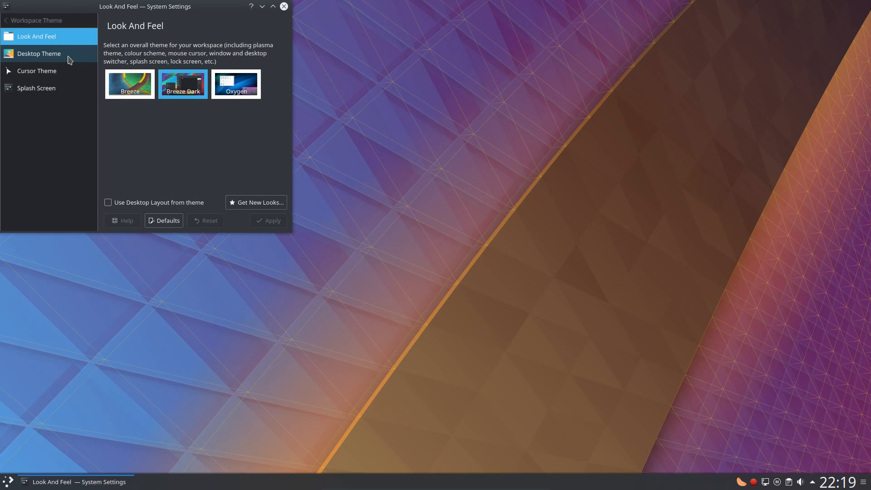
left_click(39, 54)
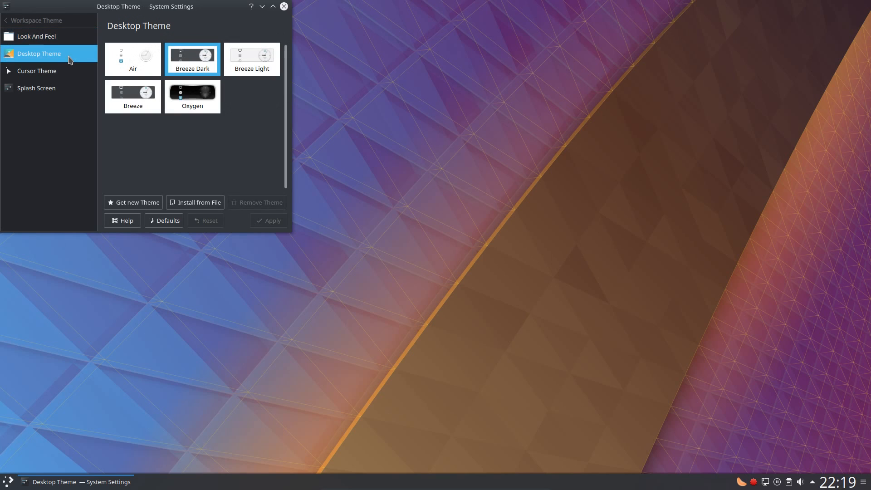
left_click(37, 71)
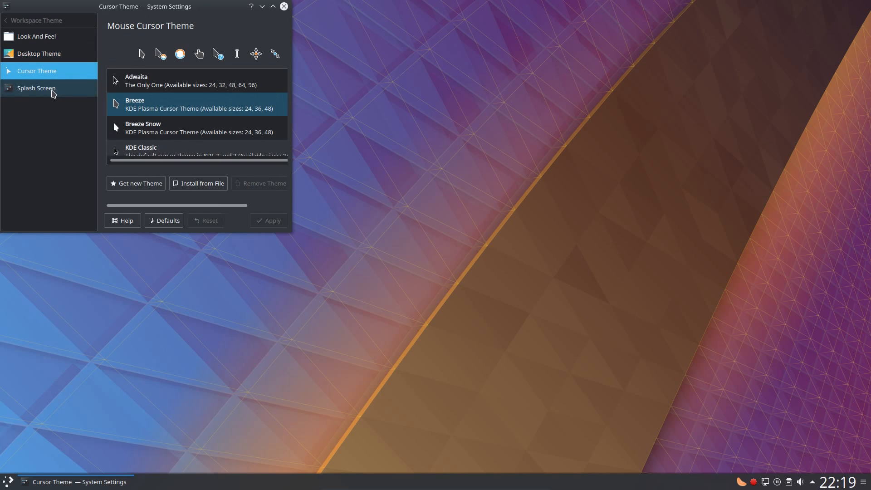
left_click(36, 88)
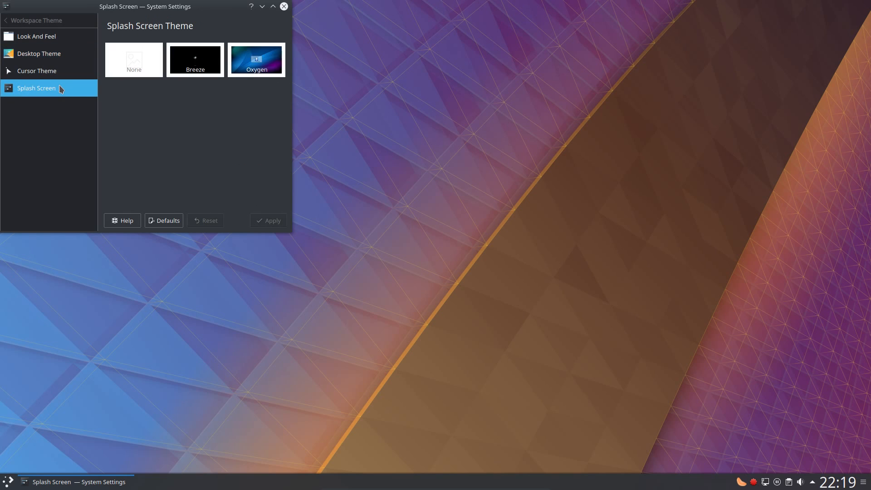
mouse_move(277, 39)
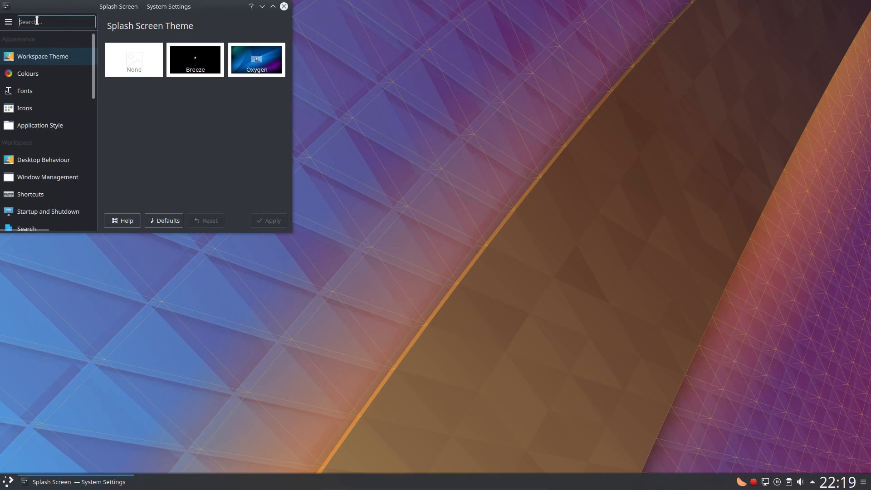
scroll("down", 3)
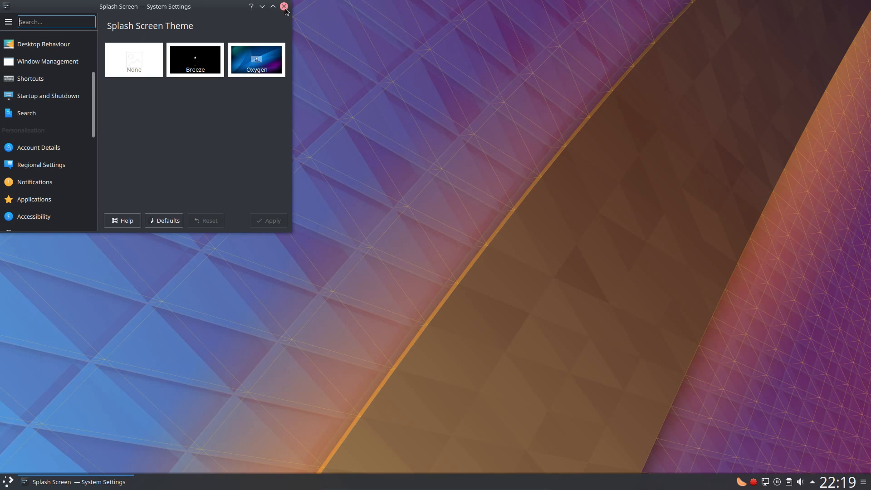
left_click(284, 6)
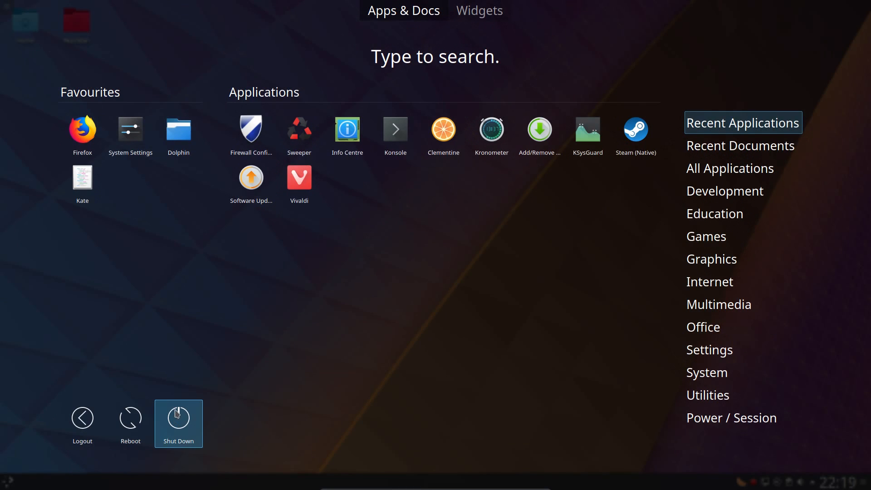
mouse_move(287, 252)
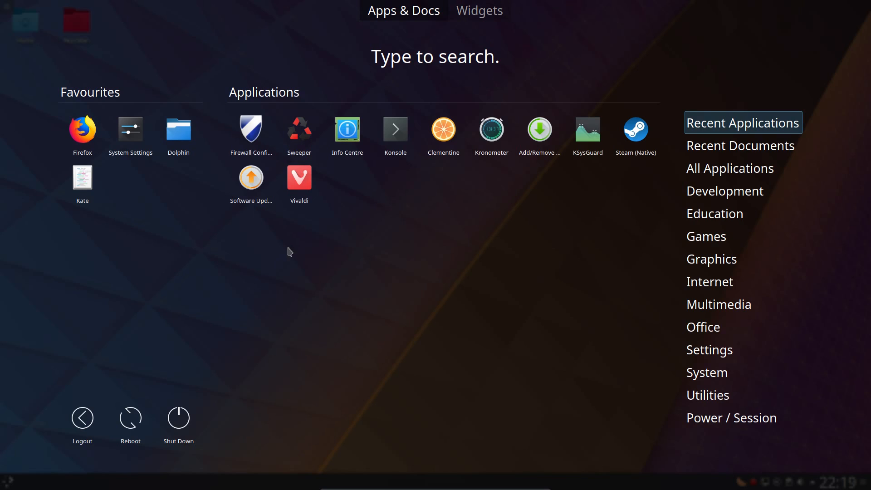
Open Sweeper from the Utilities category, then close it.
left_click(708, 395)
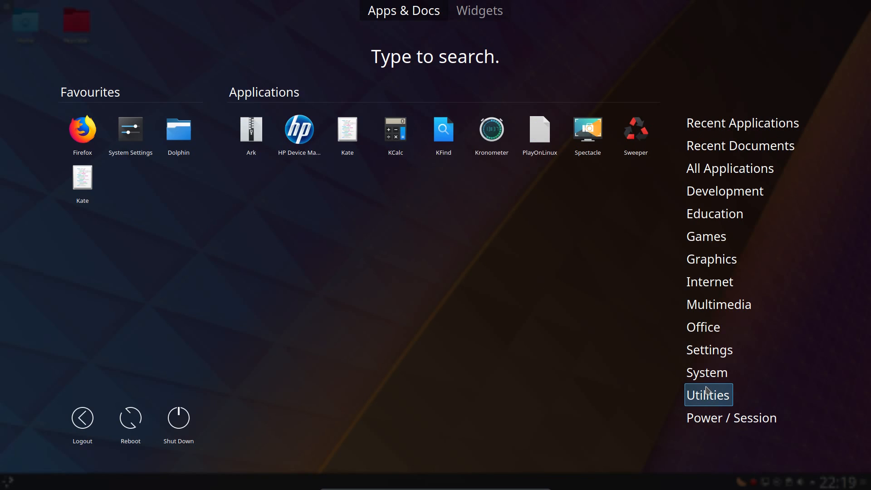
left_click(636, 129)
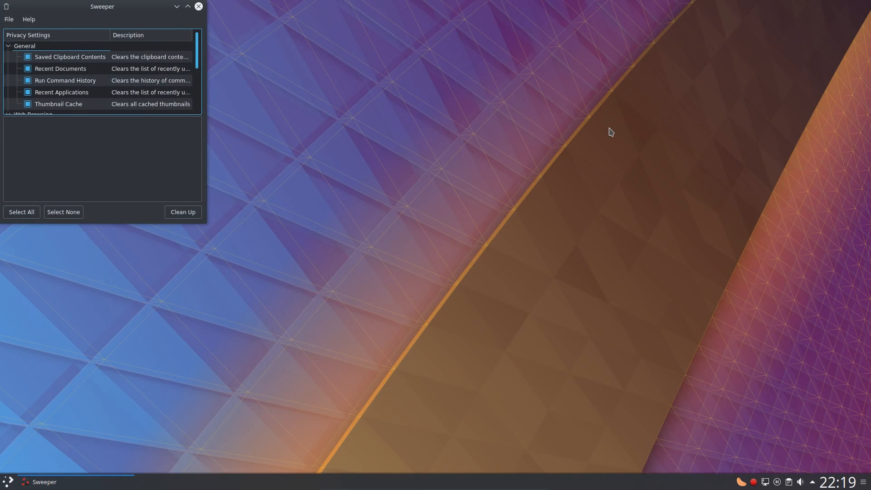
mouse_move(631, 141)
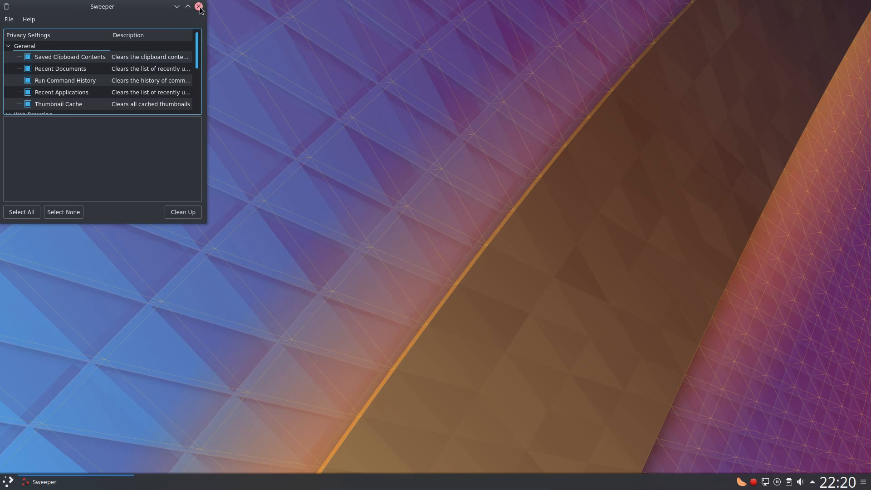
left_click(199, 6)
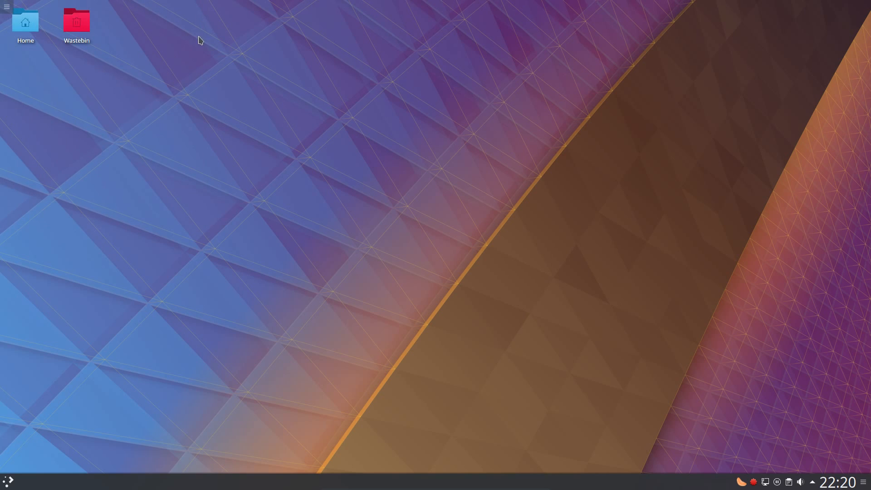
mouse_move(208, 157)
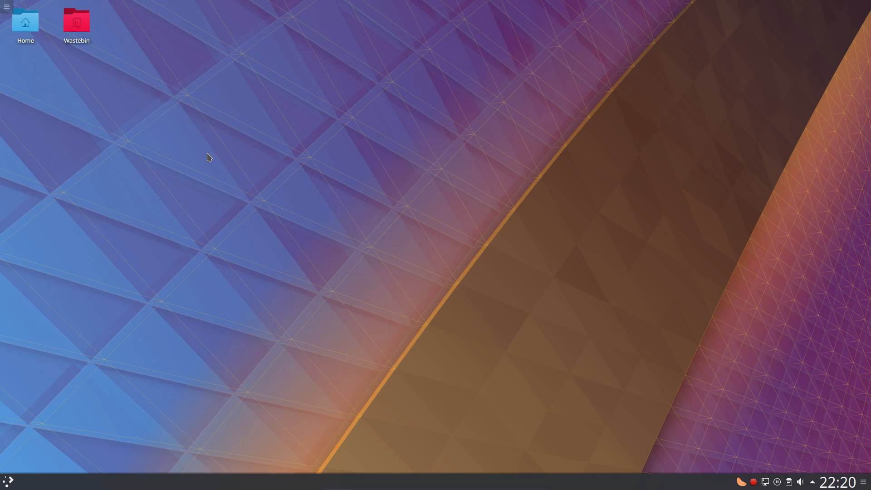
mouse_move(21, 472)
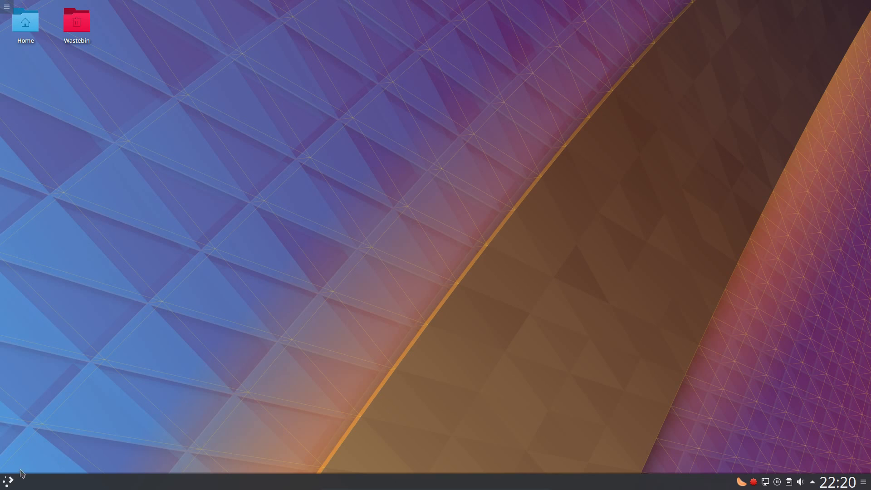
Browse the launcher's Multimedia and Graphics categories, then begin a search with 'w'.
left_click(7, 481)
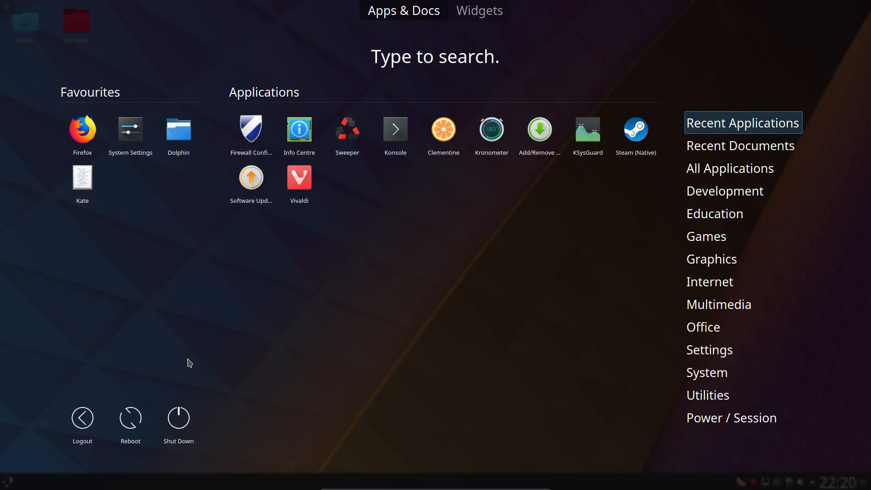
mouse_move(356, 332)
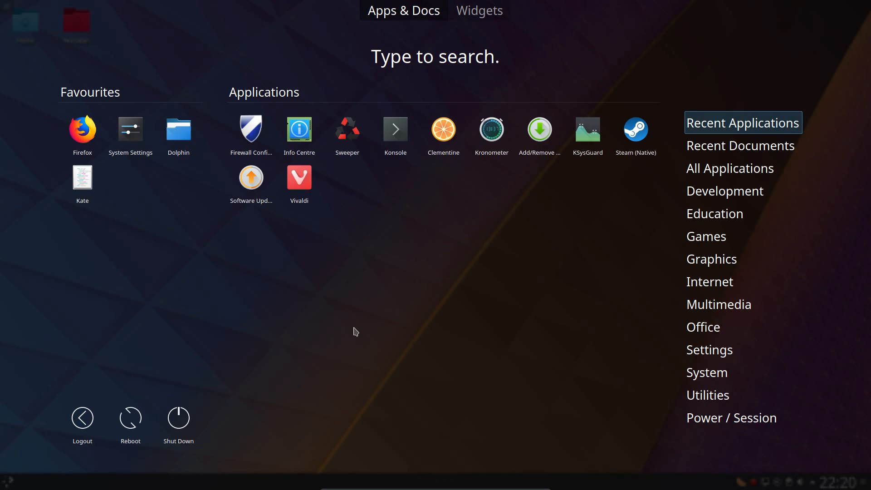
left_click(719, 304)
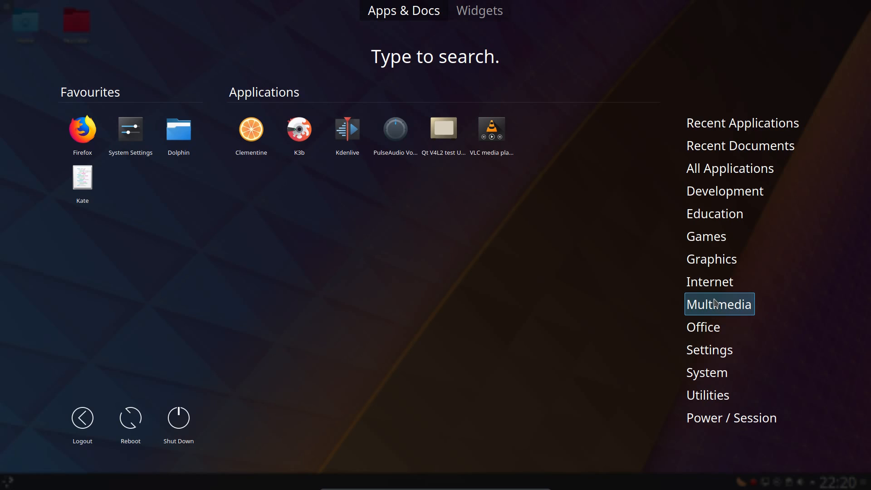
mouse_move(347, 133)
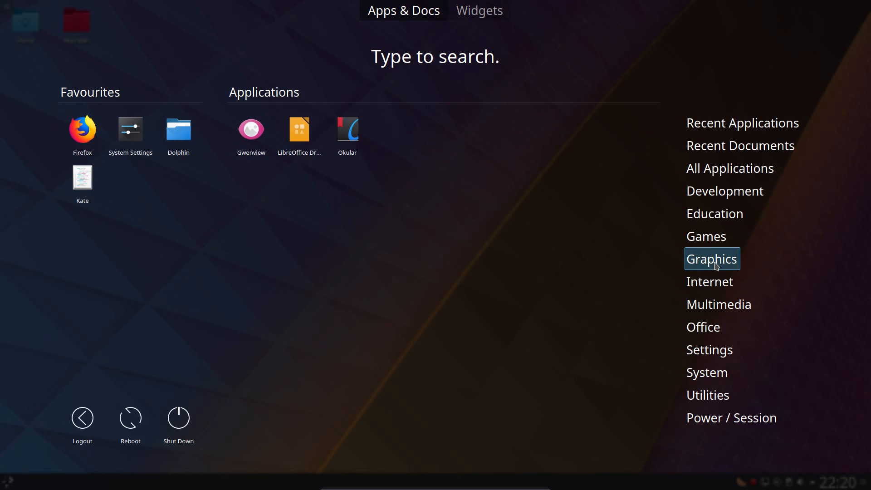
type("w")
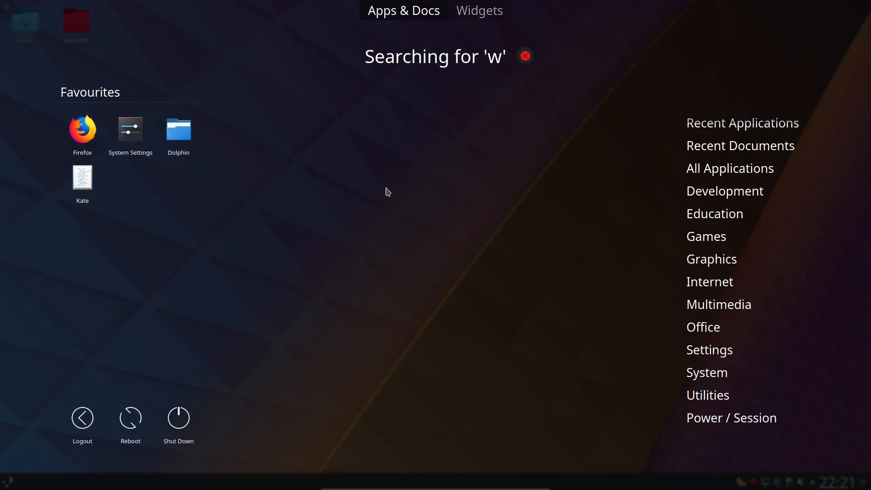
type("ri")
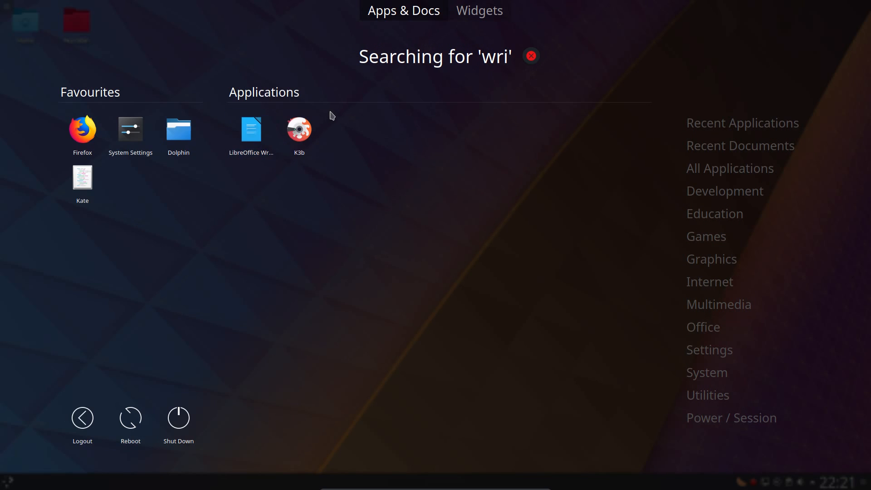
left_click(251, 128)
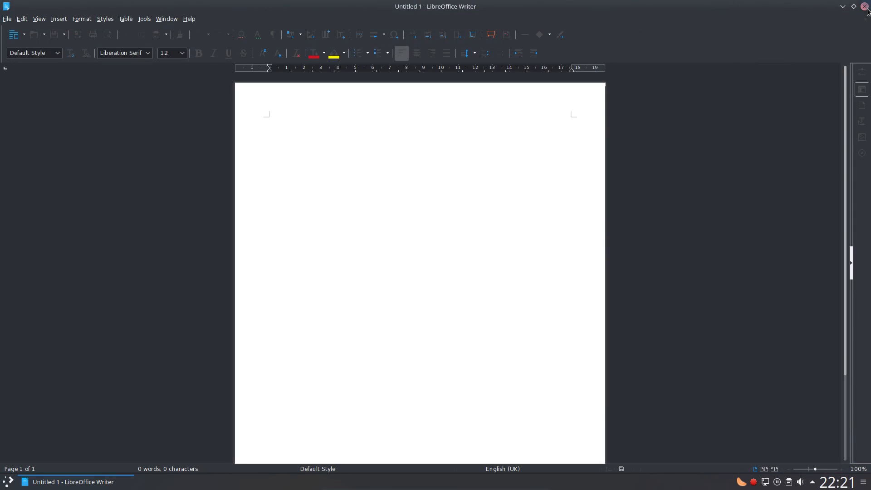
left_click(866, 10)
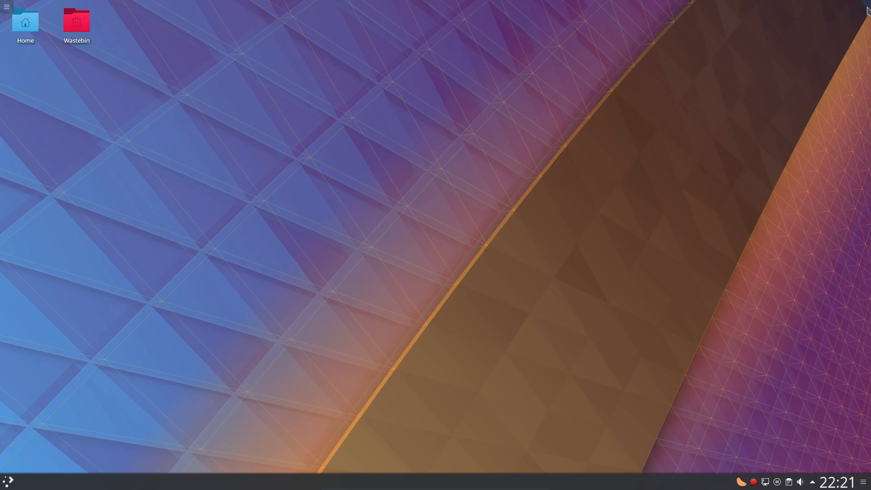
mouse_move(361, 372)
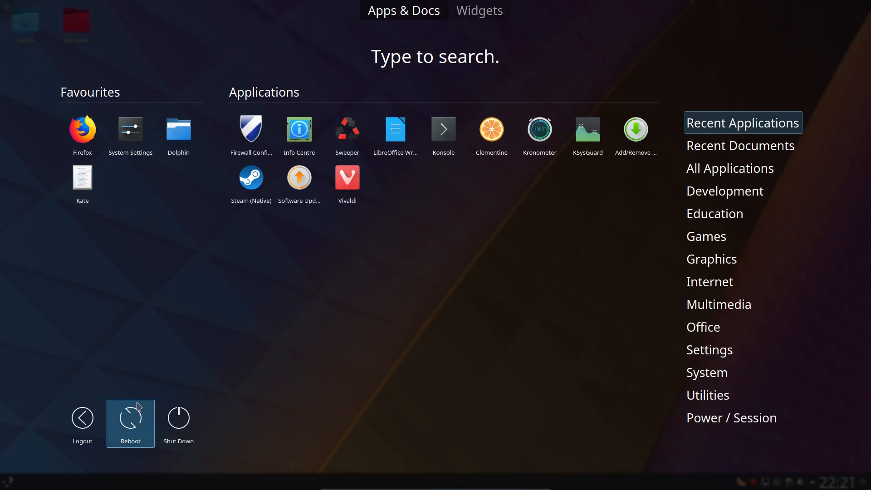
Launch Gwenview from the Graphics category, then close it back to the desktop.
left_click(712, 258)
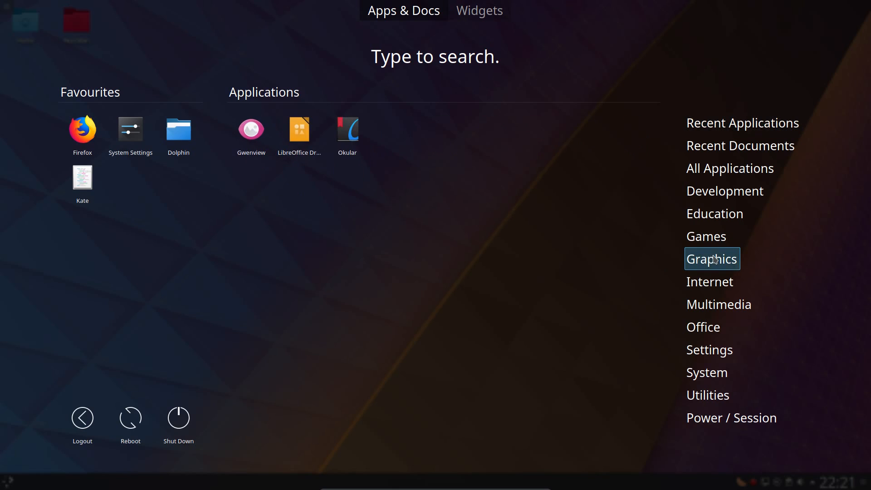
mouse_move(250, 133)
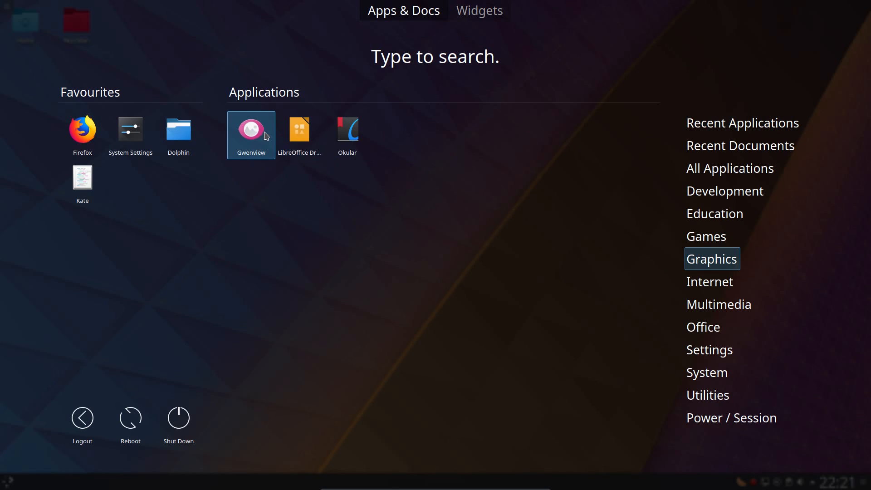
left_click(250, 129)
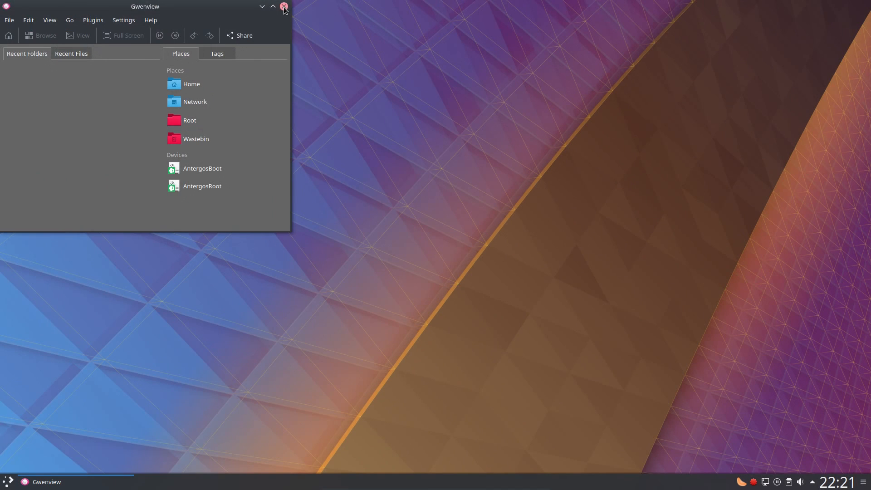
left_click(284, 6)
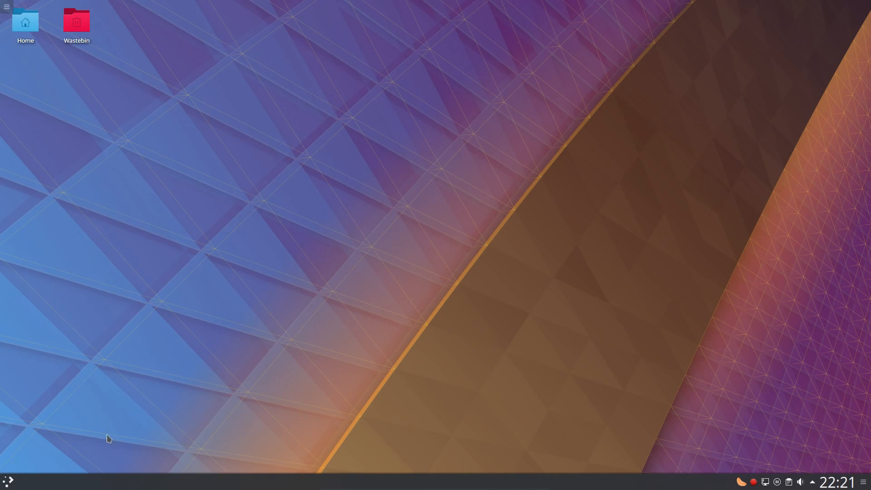
type("sy")
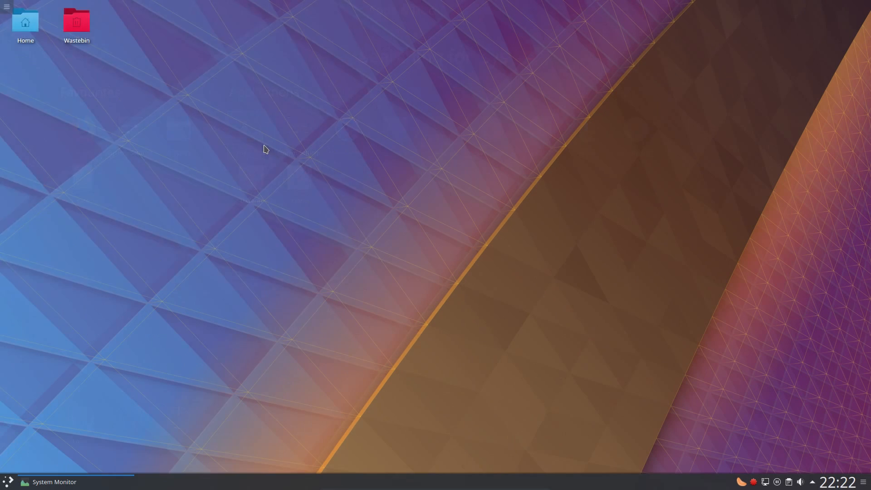
Review KSysGuard's Process Table and System Load graphs, then close the System Monitor.
left_click(54, 482)
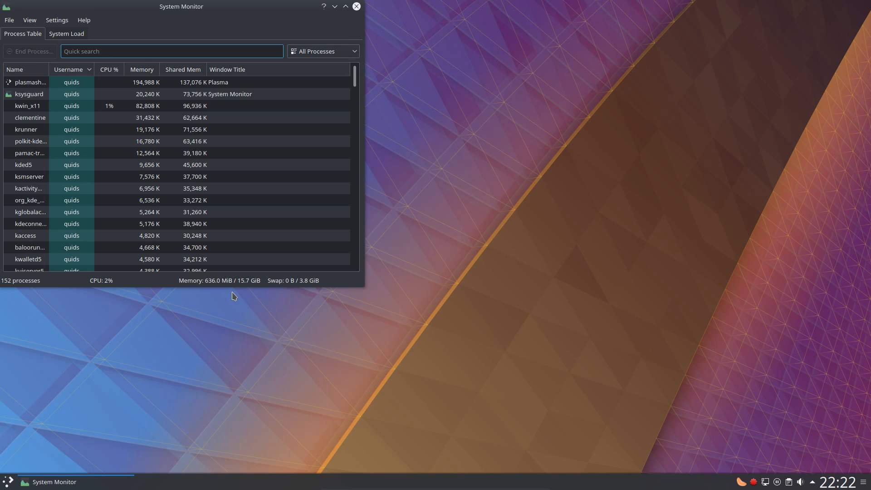
left_click(65, 33)
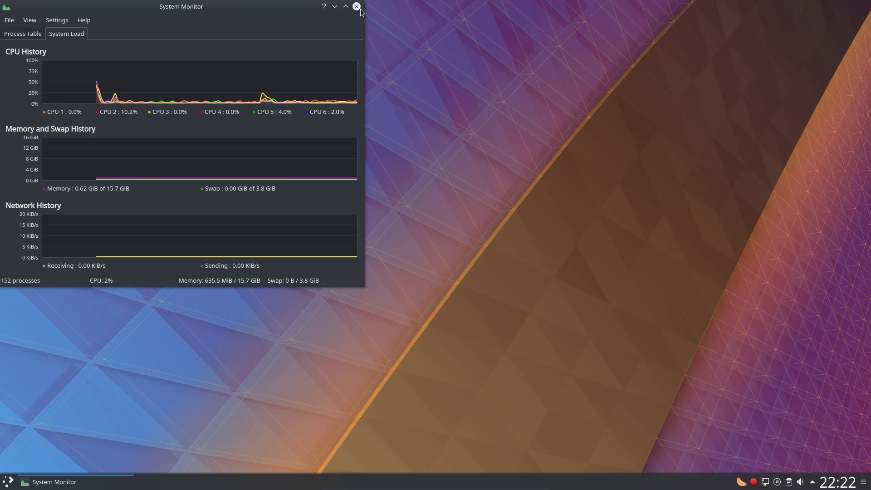
left_click(356, 6)
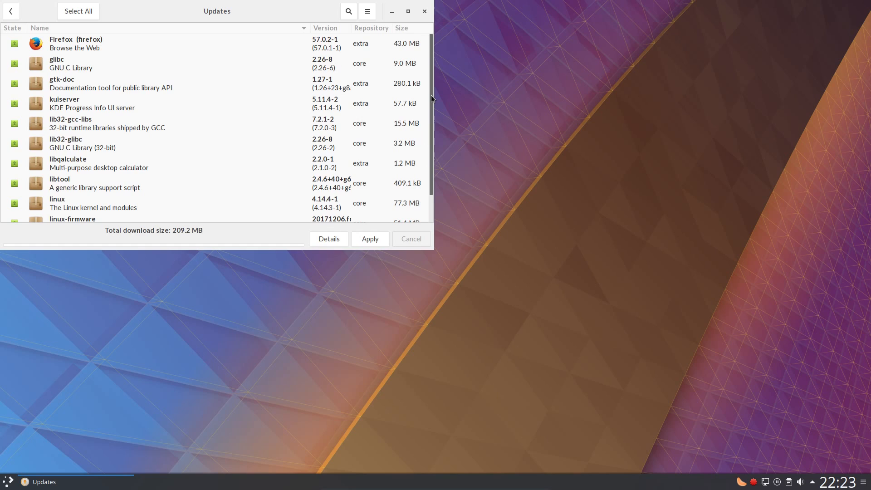
Scroll through the 209.2 MB of pending package updates, then close the window.
scroll("down", 3)
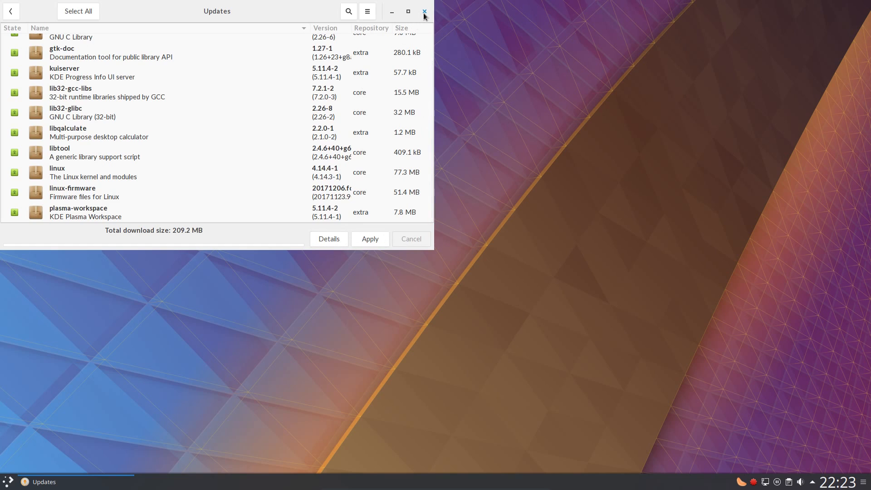
left_click(424, 11)
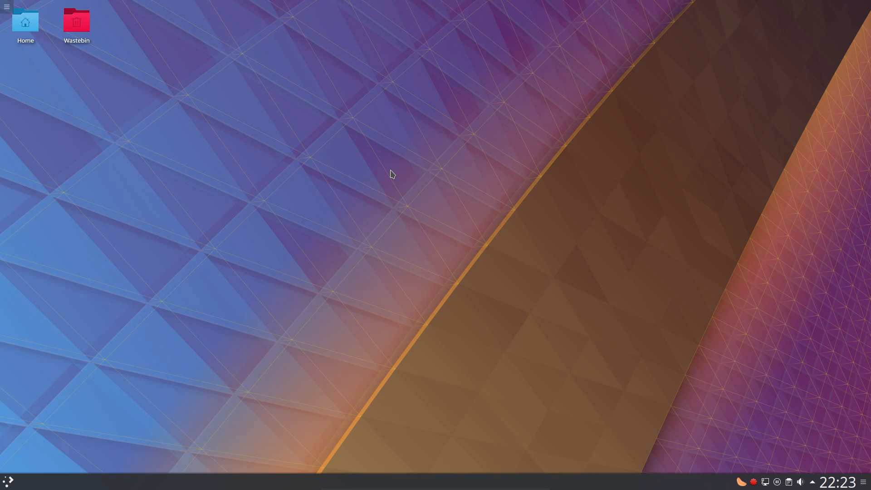